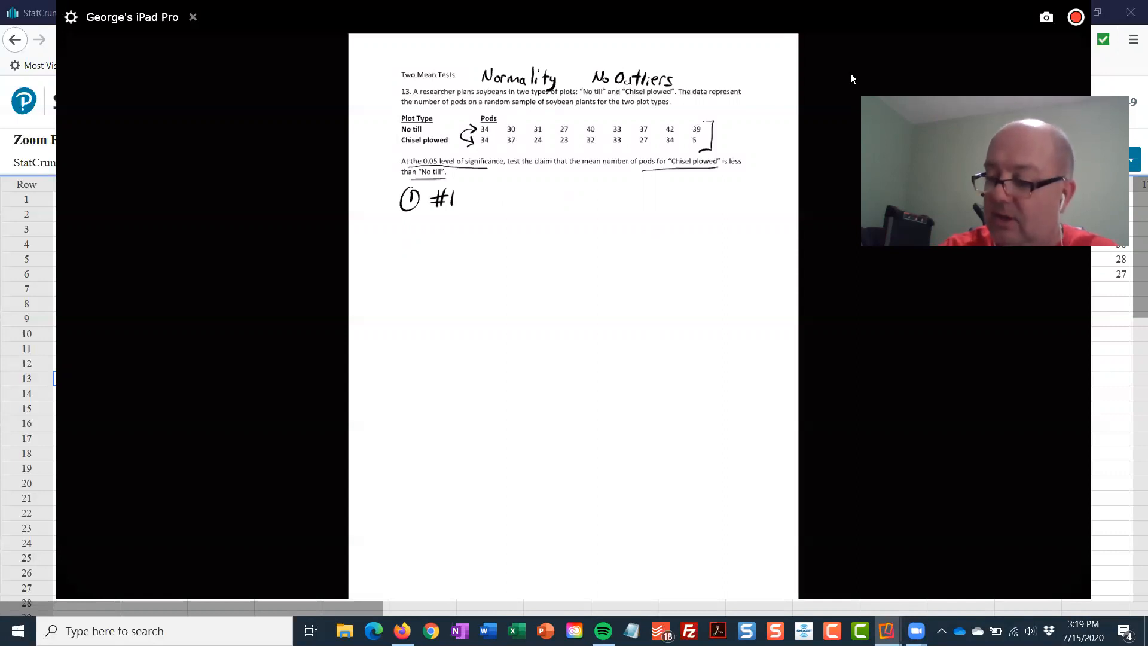
# Step: Underline Chisel plowed as group 1 and write H0: μ1=μ2, H1 with μ2 on the whiteboard
pyautogui.moveTo(659, 175); pyautogui.dragTo(717, 177)
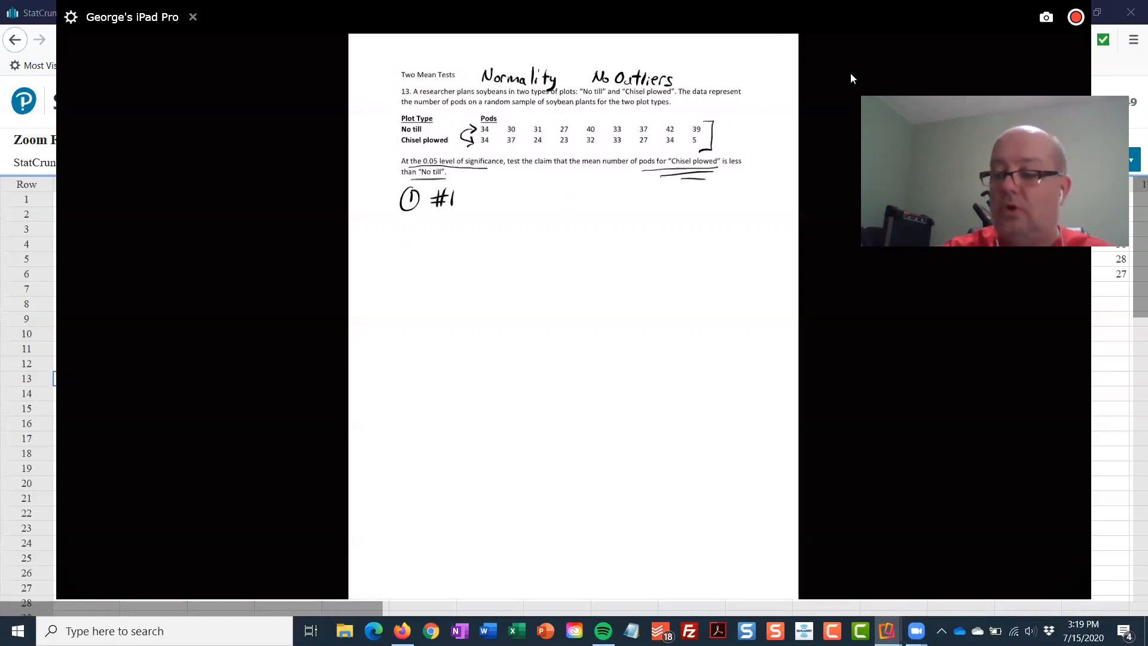
pyautogui.write('Chisel H0: μ1 = μ2 H1: μ1')
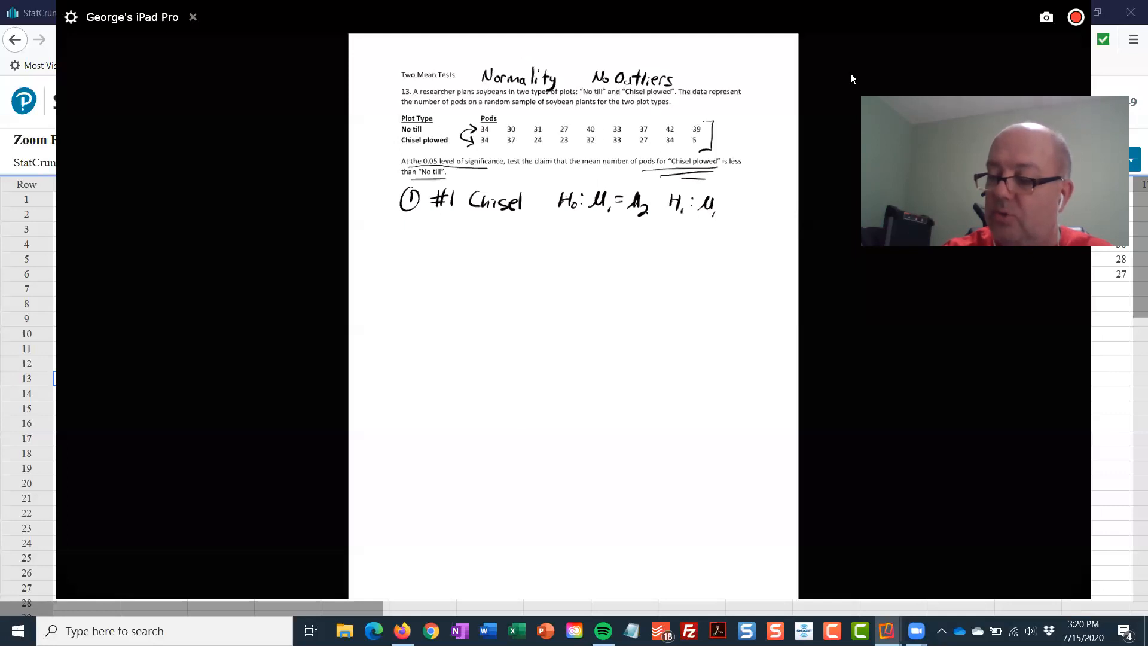
pyautogui.write('μ₂')
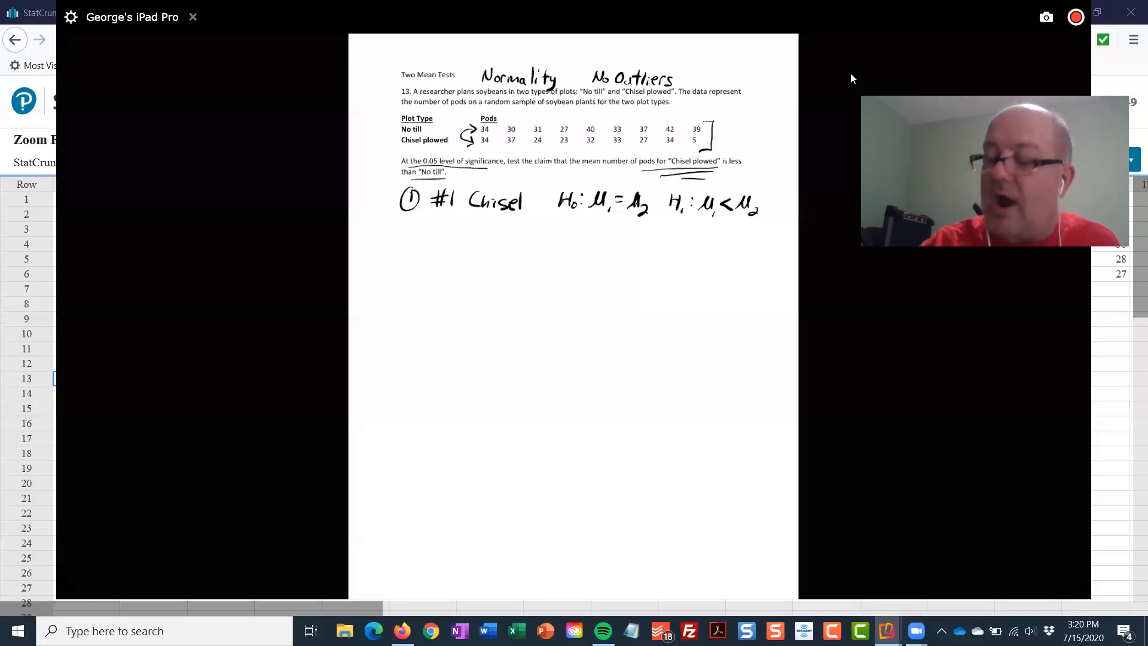
# Step: Circle 'less' in the claim and write α=.05 with the mean label
pyautogui.moveTo(725, 163); pyautogui.dragTo(755, 163)
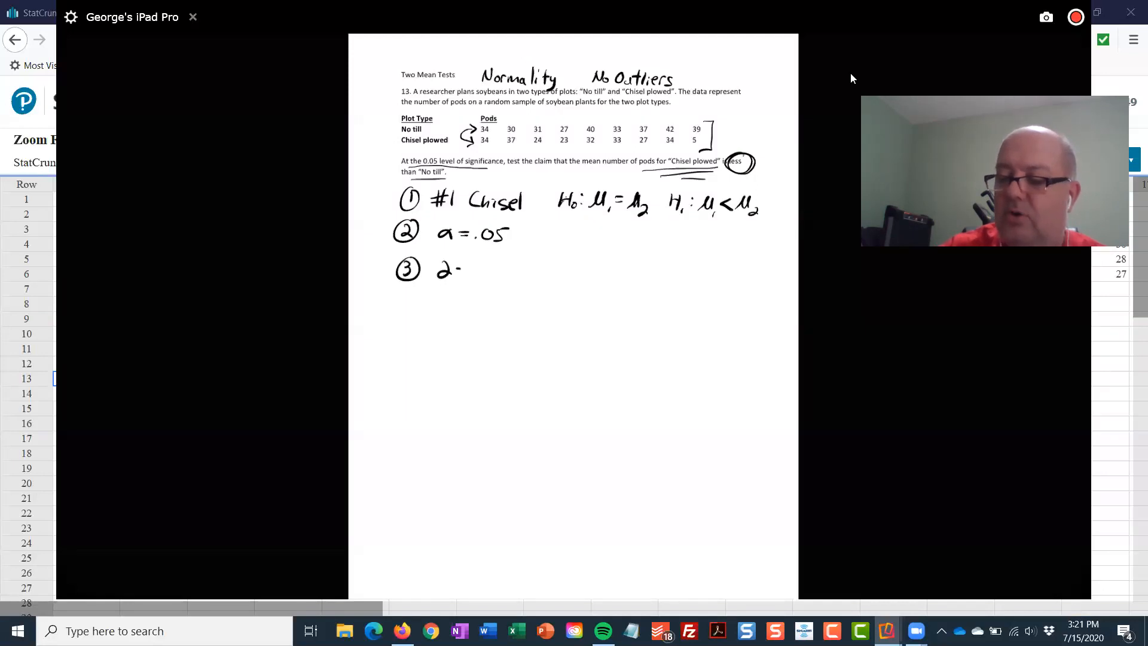
pyautogui.write('Mean')
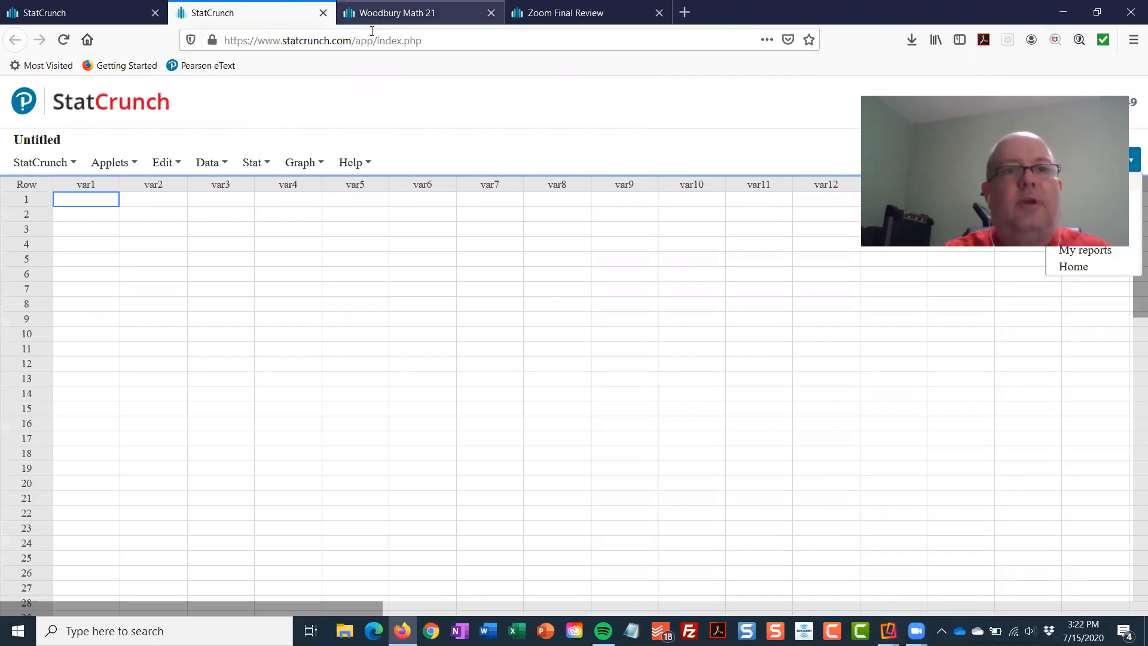
# Step: Open the Zoom Final Review data set from the Woodbury Math 21 group page
pyautogui.click(399, 12)
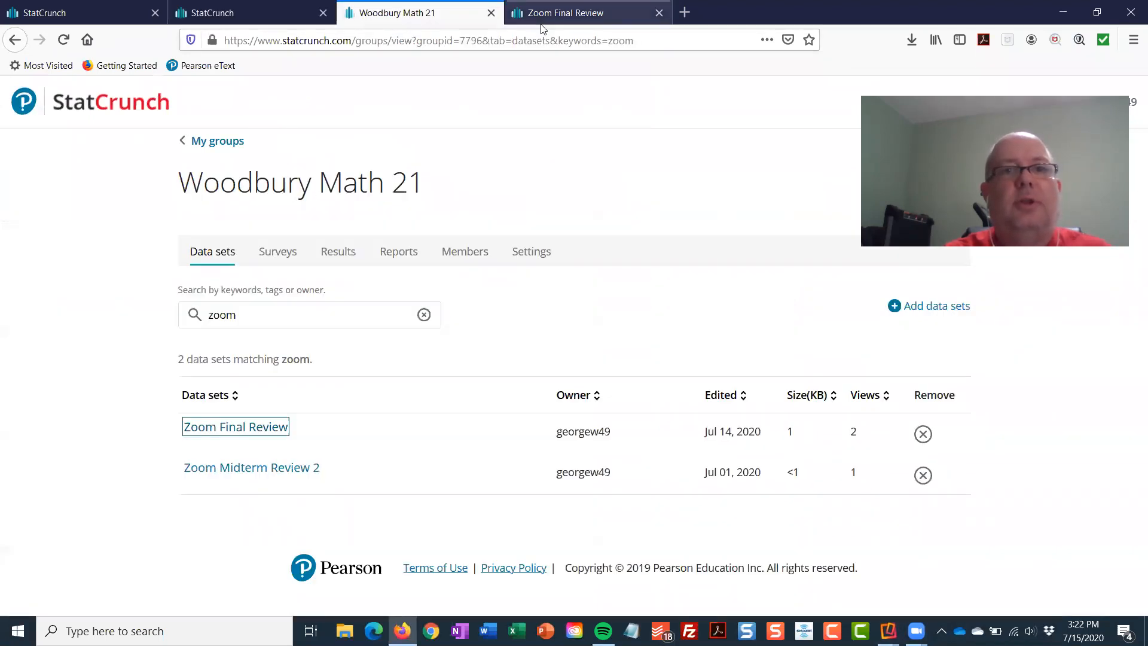
pyautogui.click(236, 426)
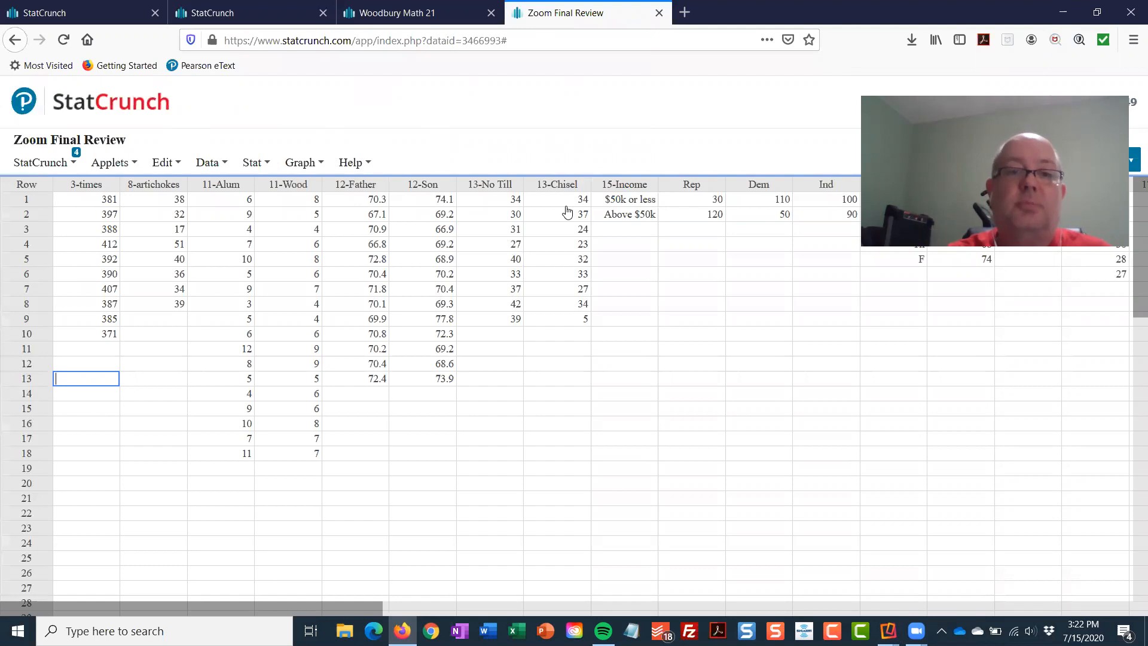
# Step: Start a two-sample T test with data: 13-Chisel vs 13-No Till, alternative less than
pyautogui.click(252, 162)
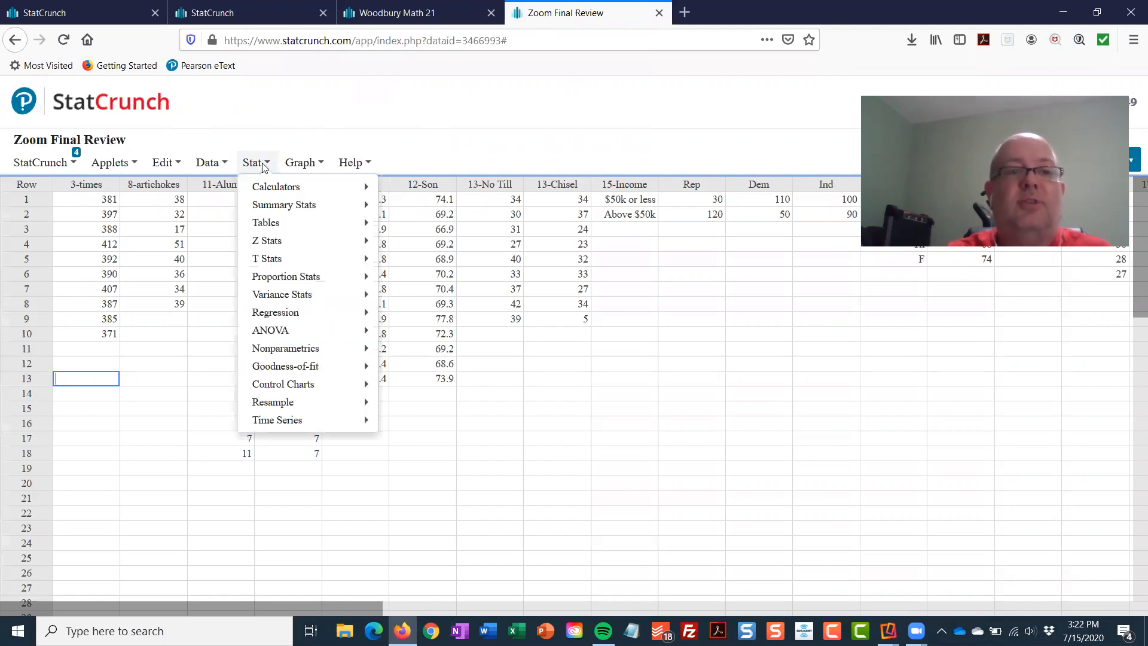
pyautogui.moveTo(267, 259)
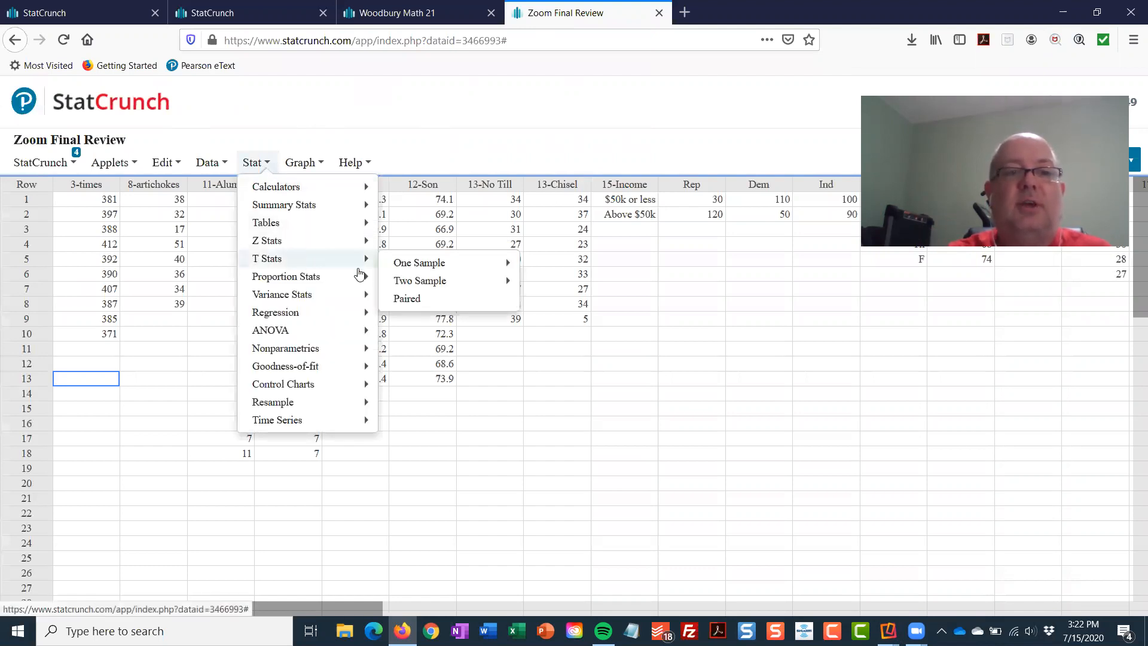
pyautogui.moveTo(420, 280)
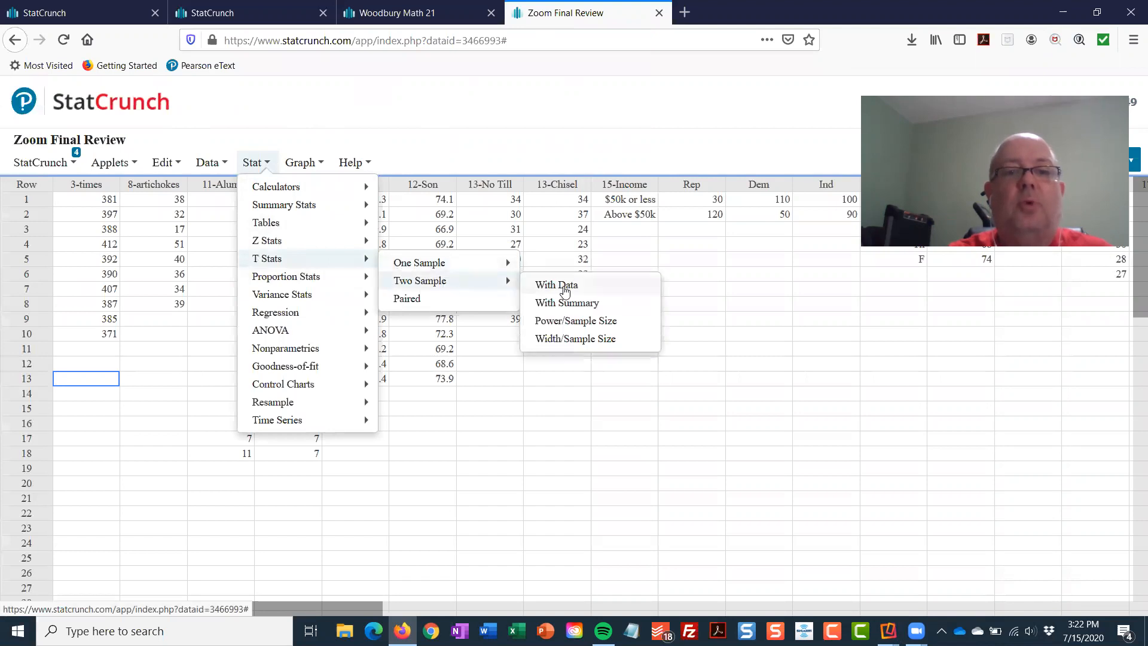
pyautogui.click(554, 285)
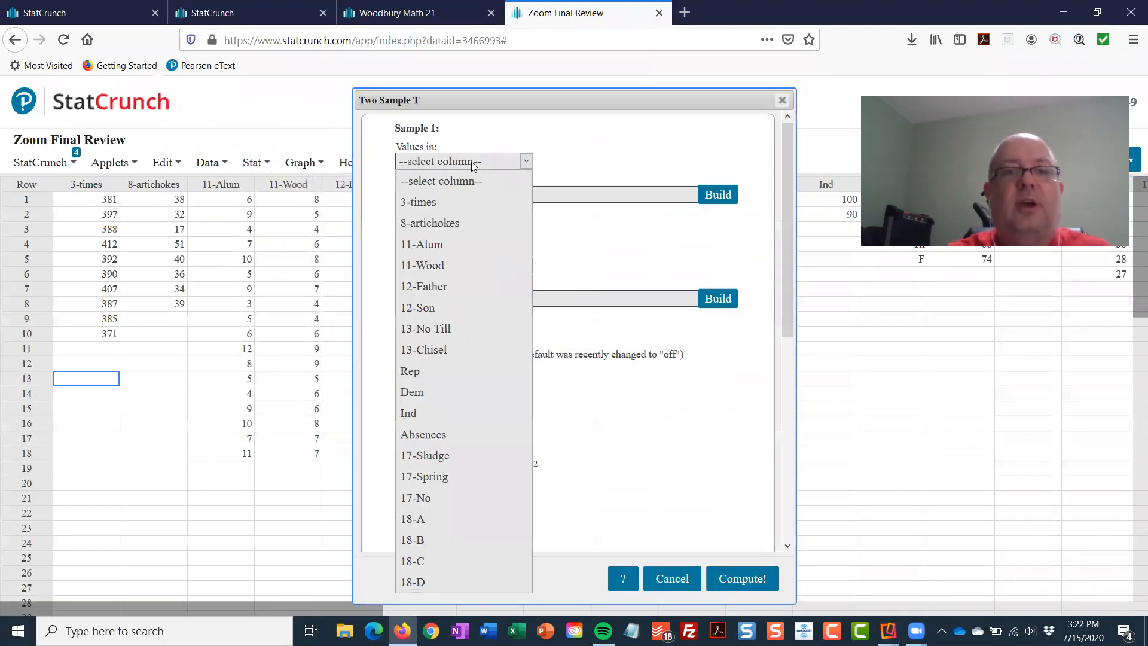
pyautogui.click(423, 350)
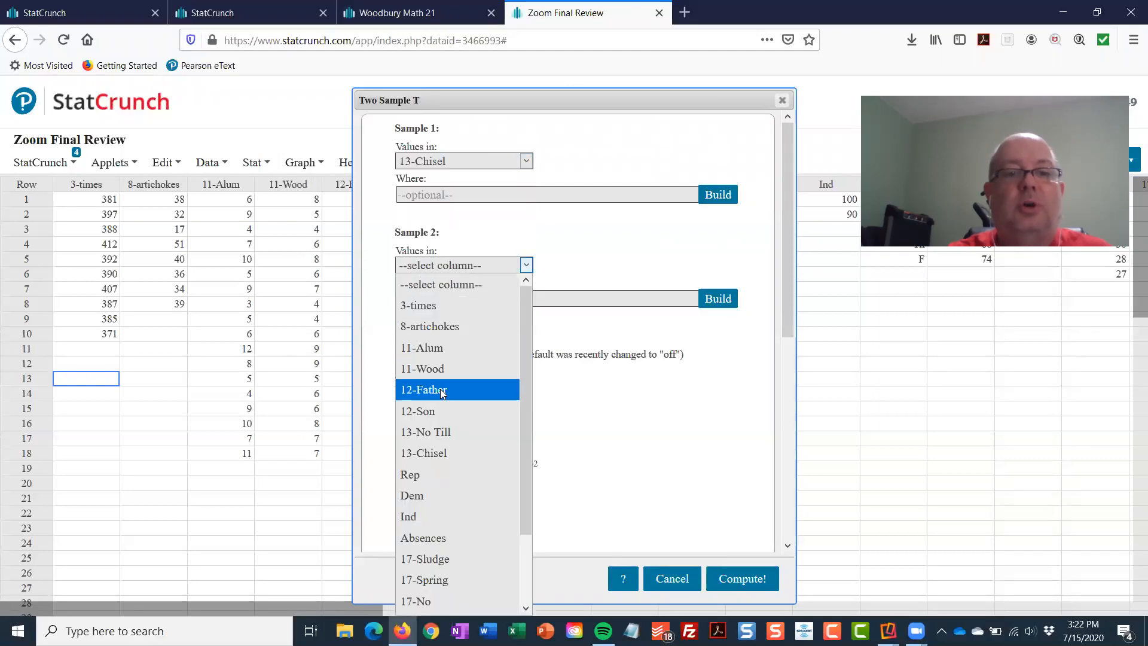
pyautogui.click(426, 431)
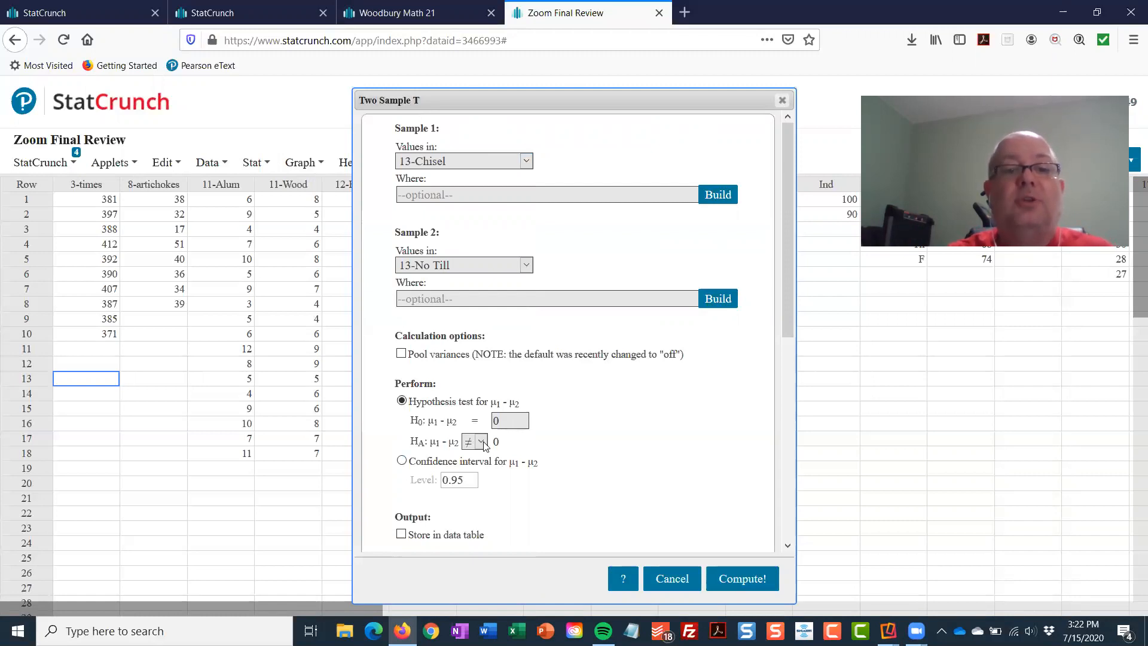
pyautogui.click(481, 441)
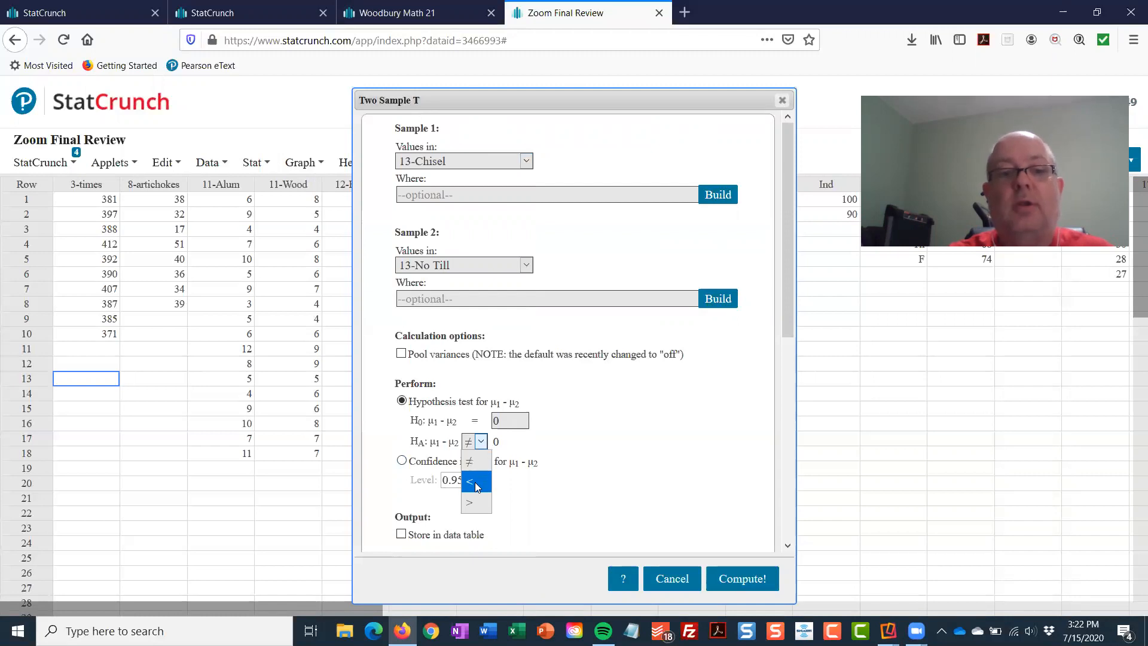
pyautogui.click(475, 485)
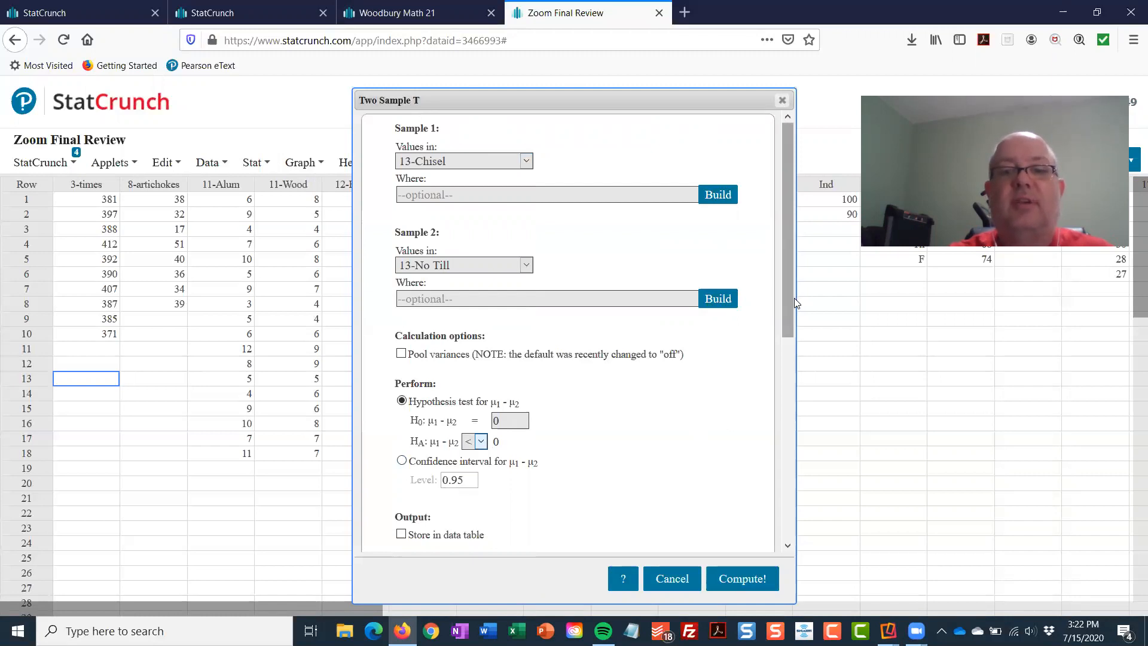
# Step: Add the boxplot and Shapiro-Wilk normality test to the T test output
pyautogui.scroll(-3)
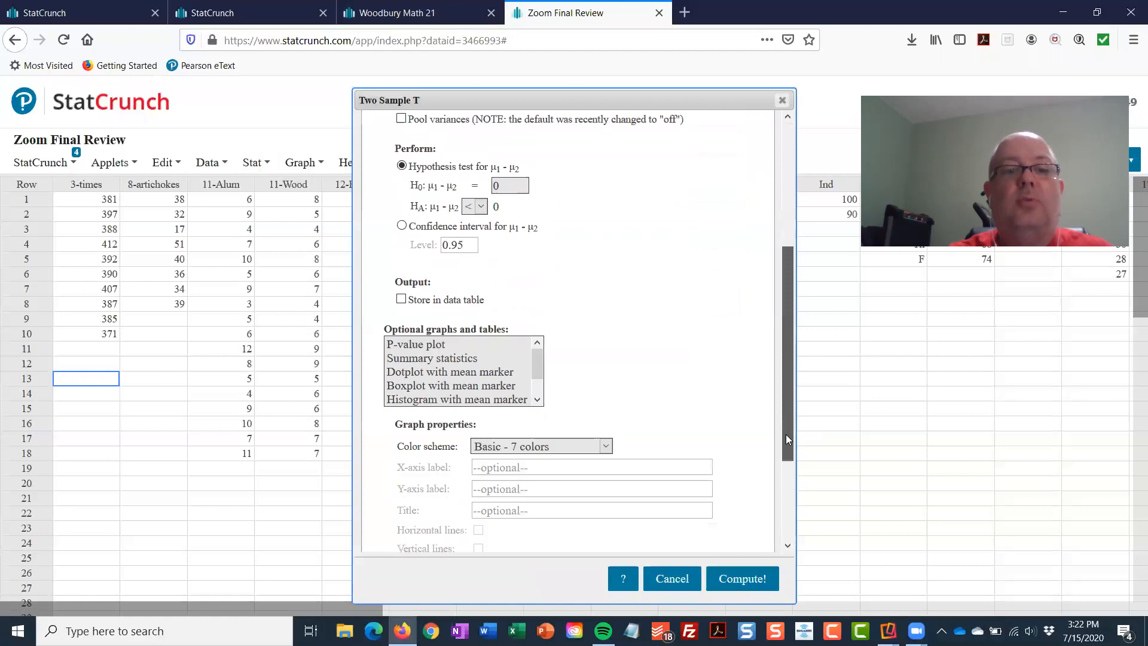
pyautogui.scroll(-3)
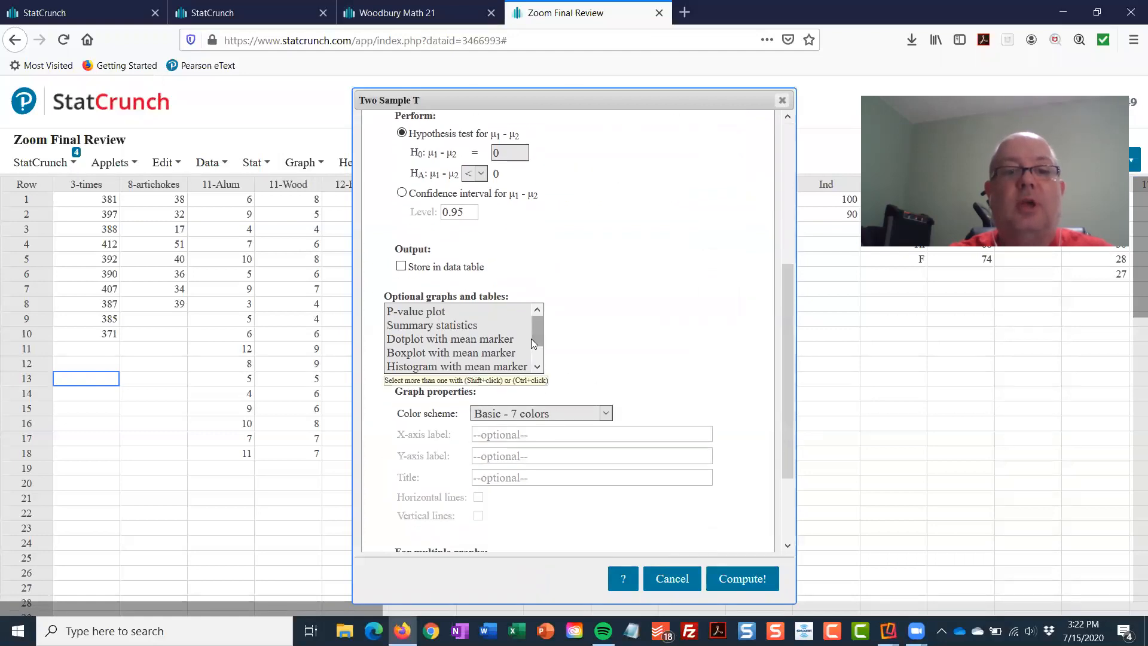
pyautogui.scroll(-3)
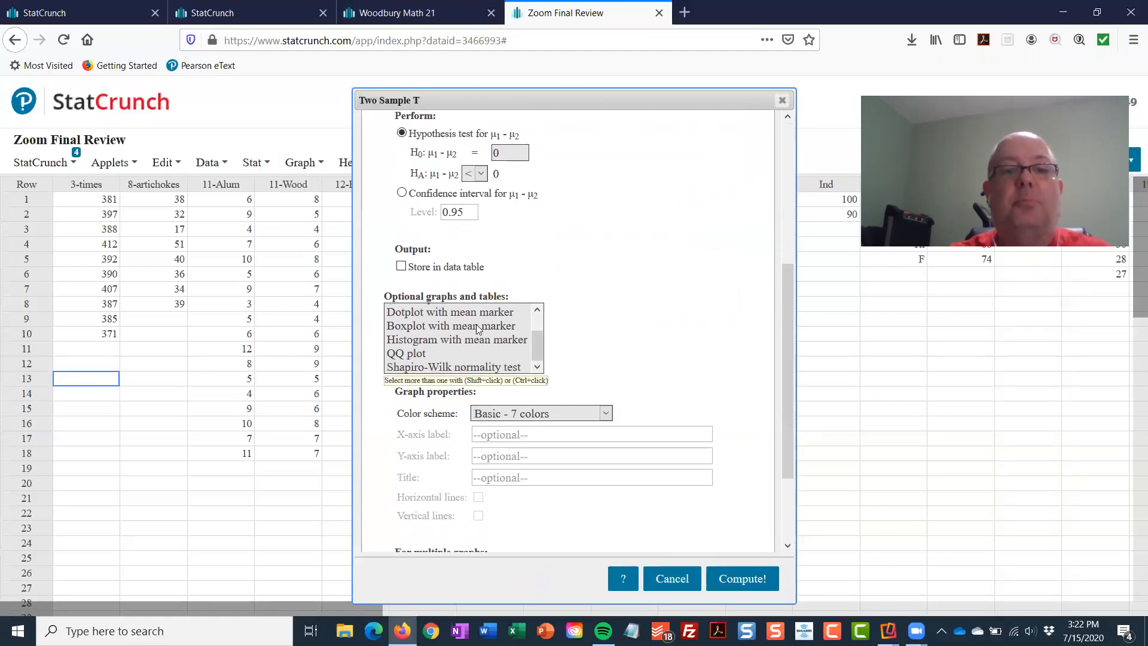
pyautogui.click(450, 325)
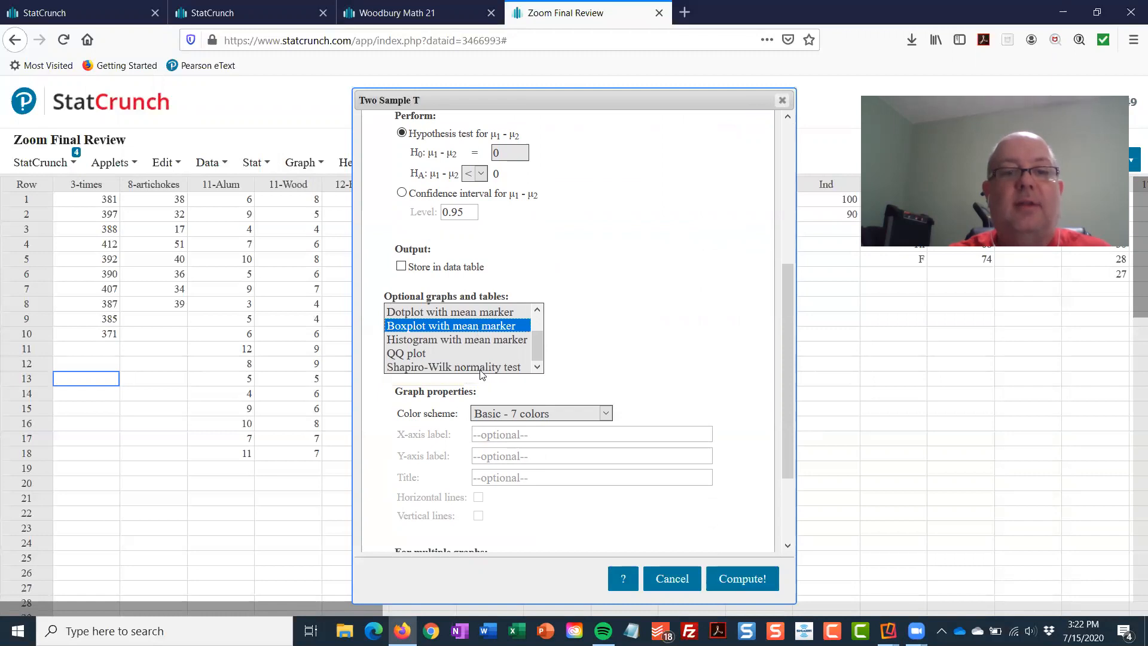
pyautogui.rightClick(425, 369)
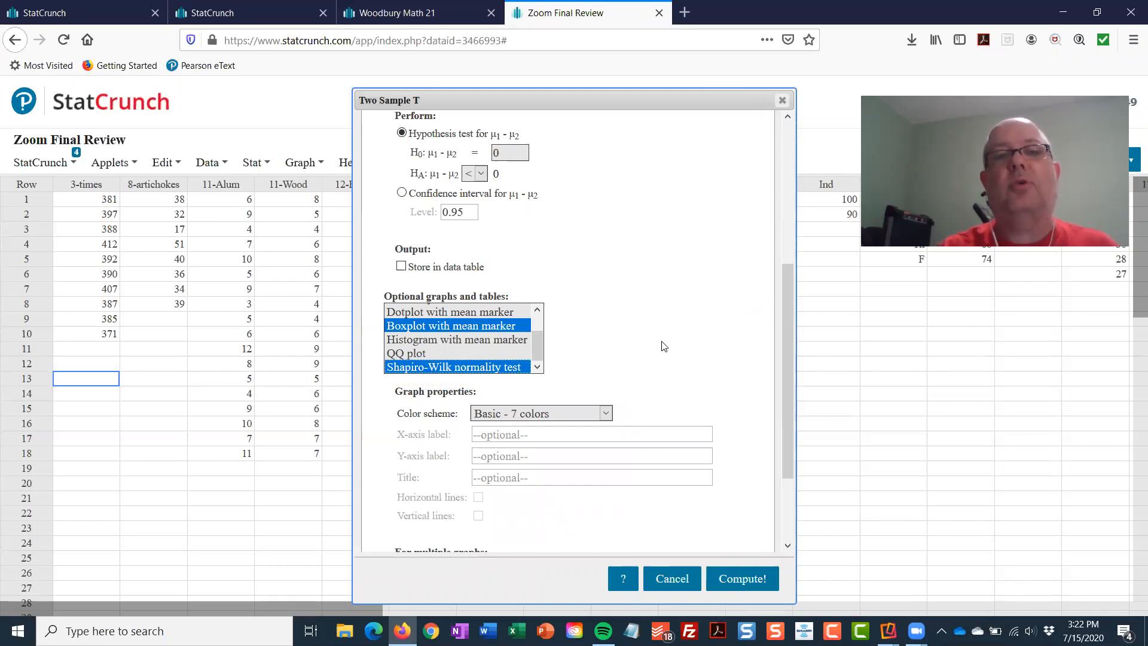
pyautogui.moveTo(663, 354)
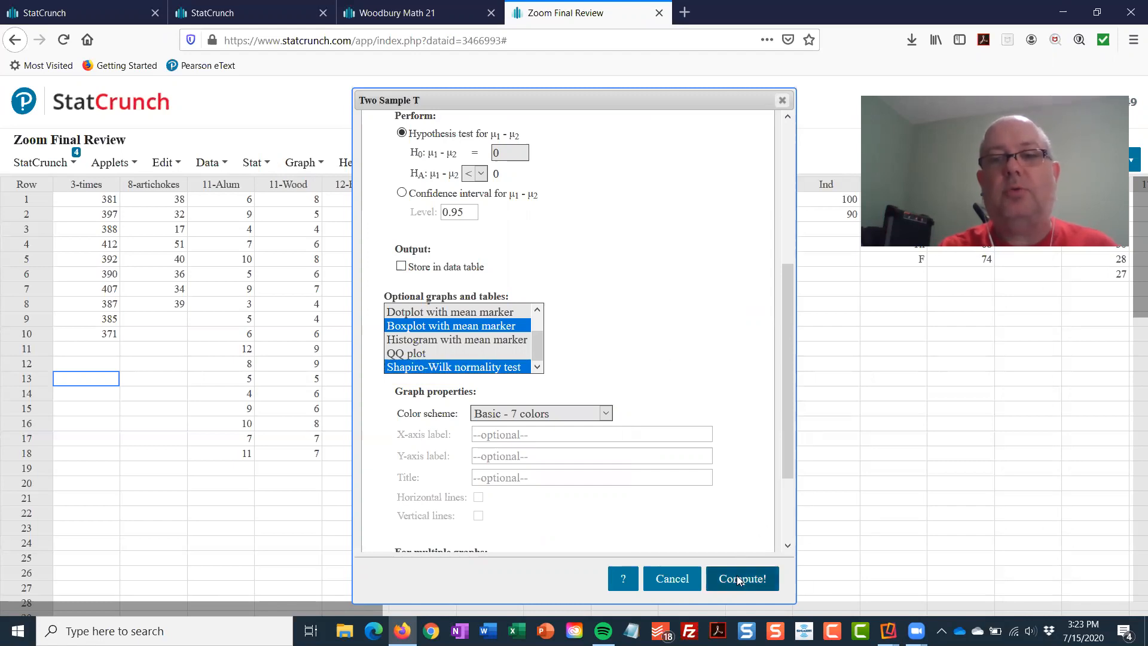
# Step: Compute the T test, view the boxplot page, then close the results window
pyautogui.click(742, 579)
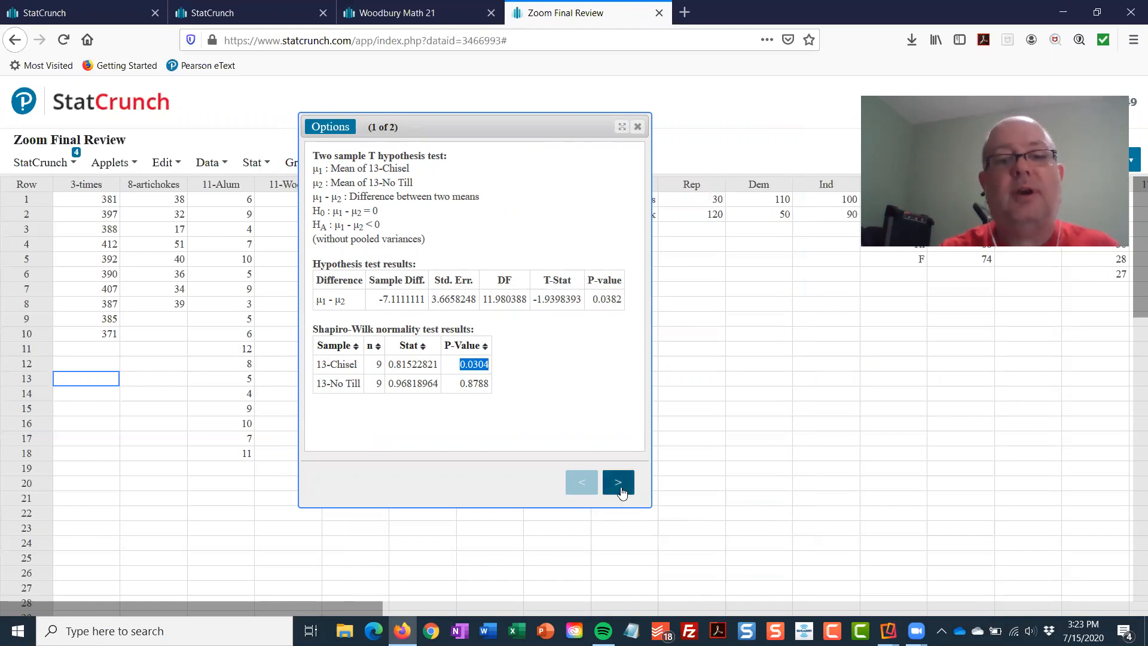
pyautogui.click(617, 482)
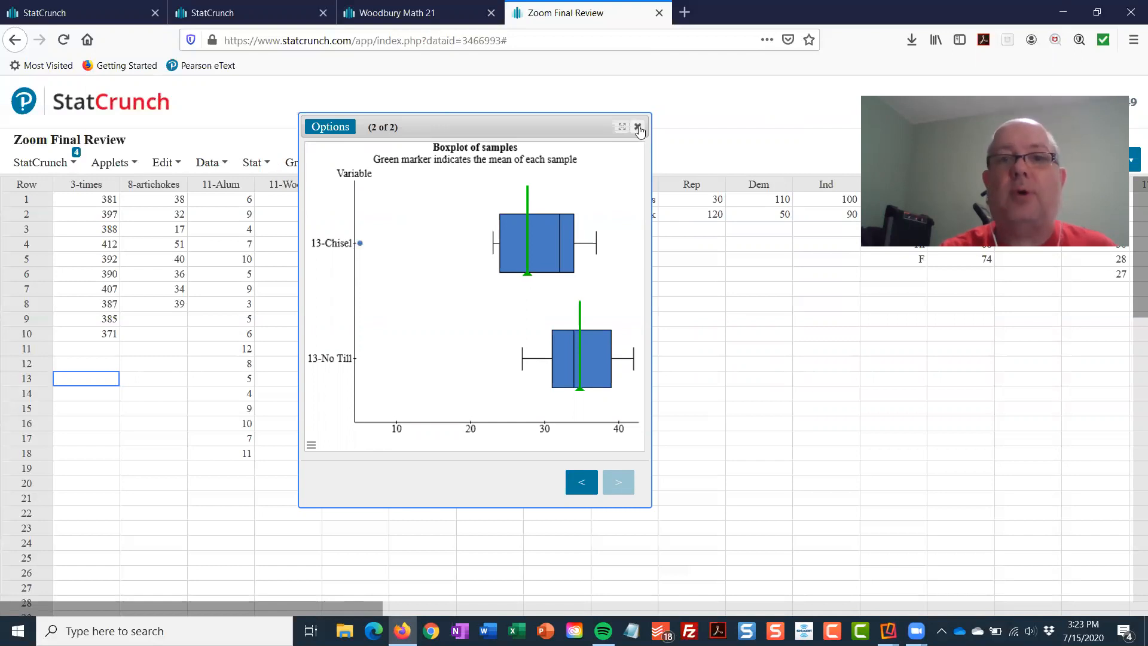
pyautogui.click(637, 127)
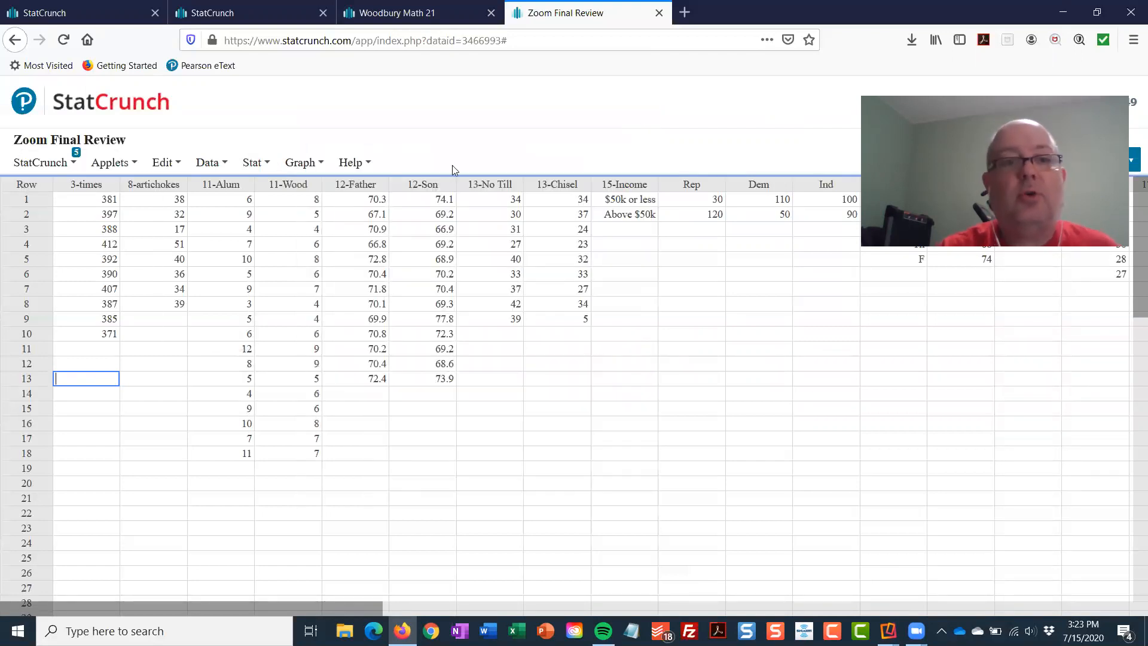
# Step: Compute a Mann-Whitney test of 13-Chisel vs 13-No Till with a less-than alternative
pyautogui.click(252, 162)
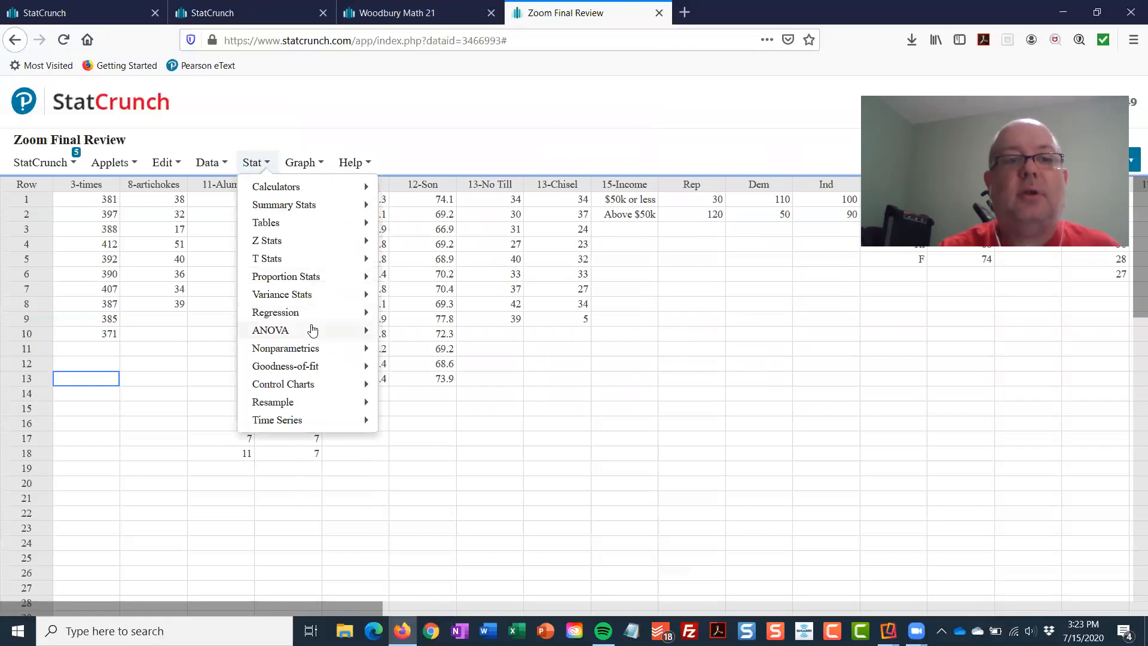
pyautogui.moveTo(286, 348)
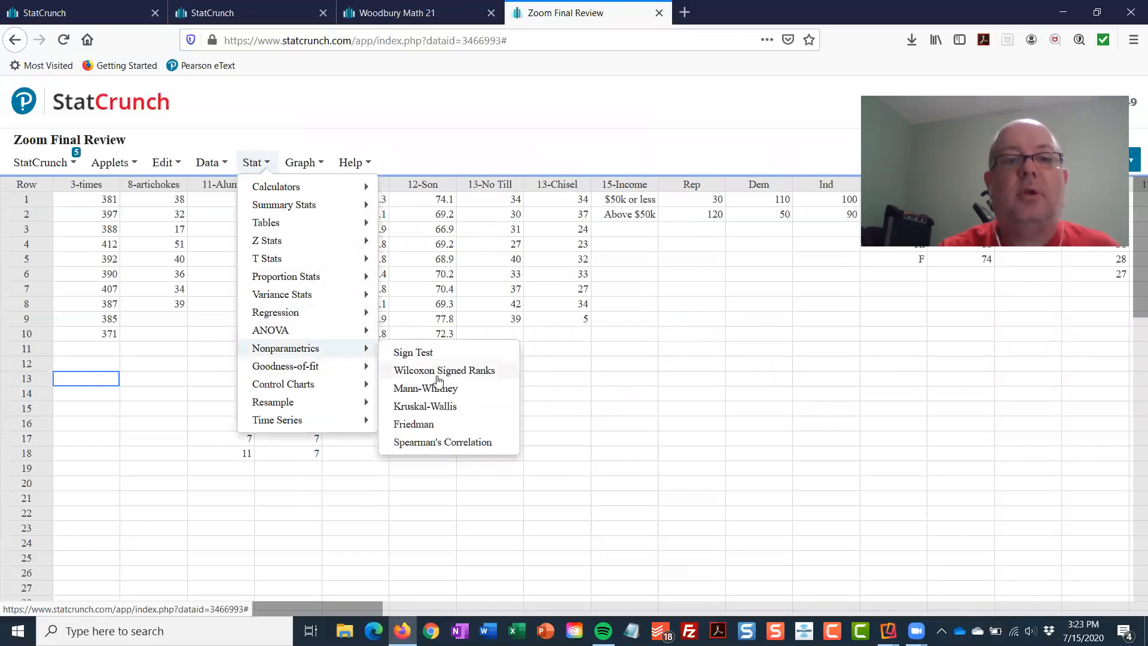
pyautogui.click(426, 388)
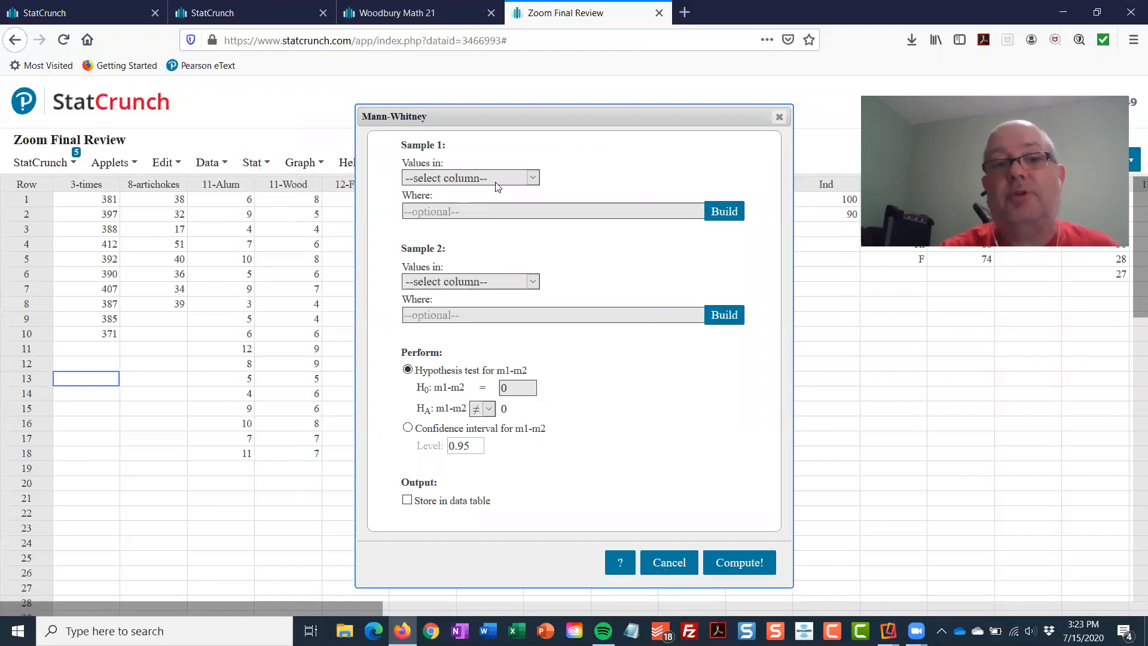
pyautogui.click(468, 177)
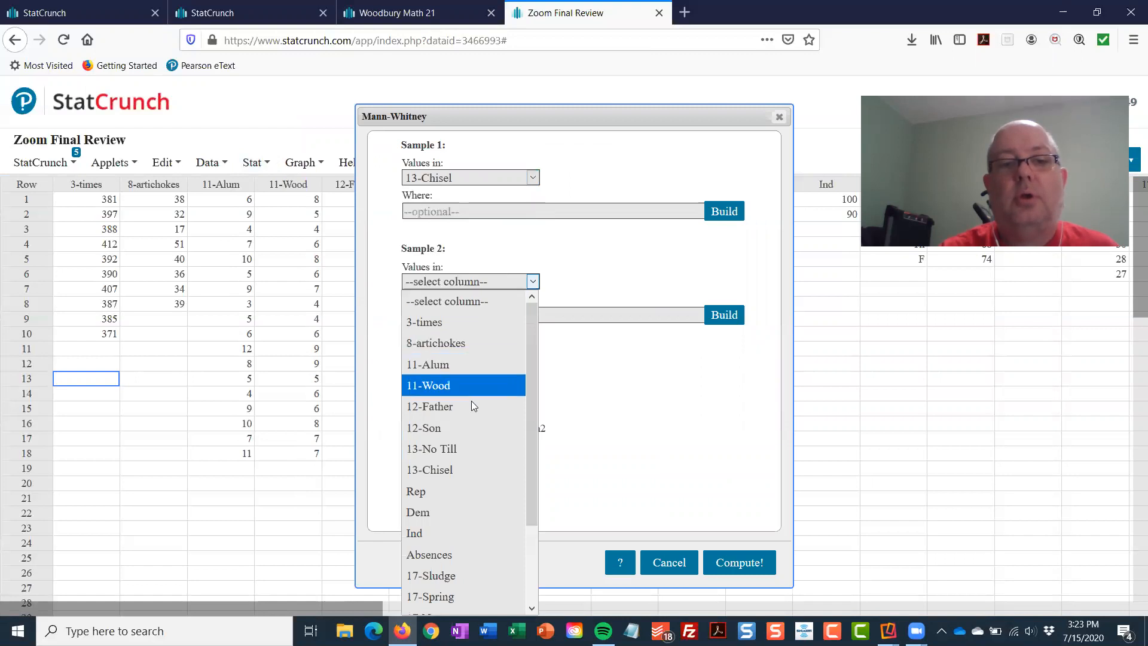
pyautogui.click(432, 449)
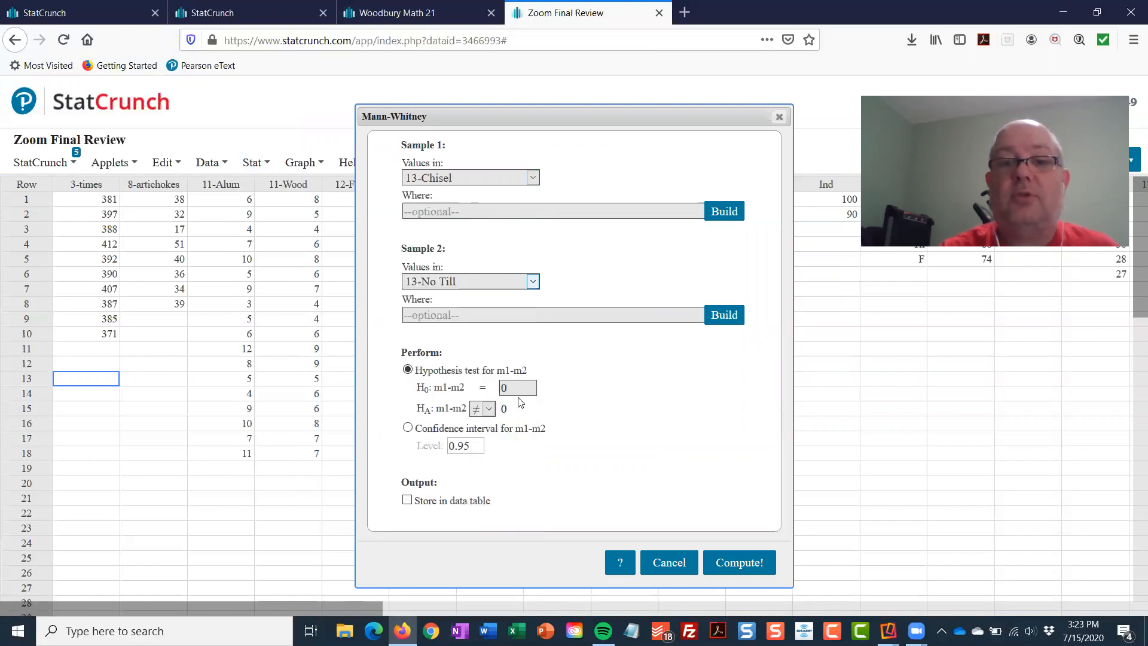
pyautogui.click(488, 409)
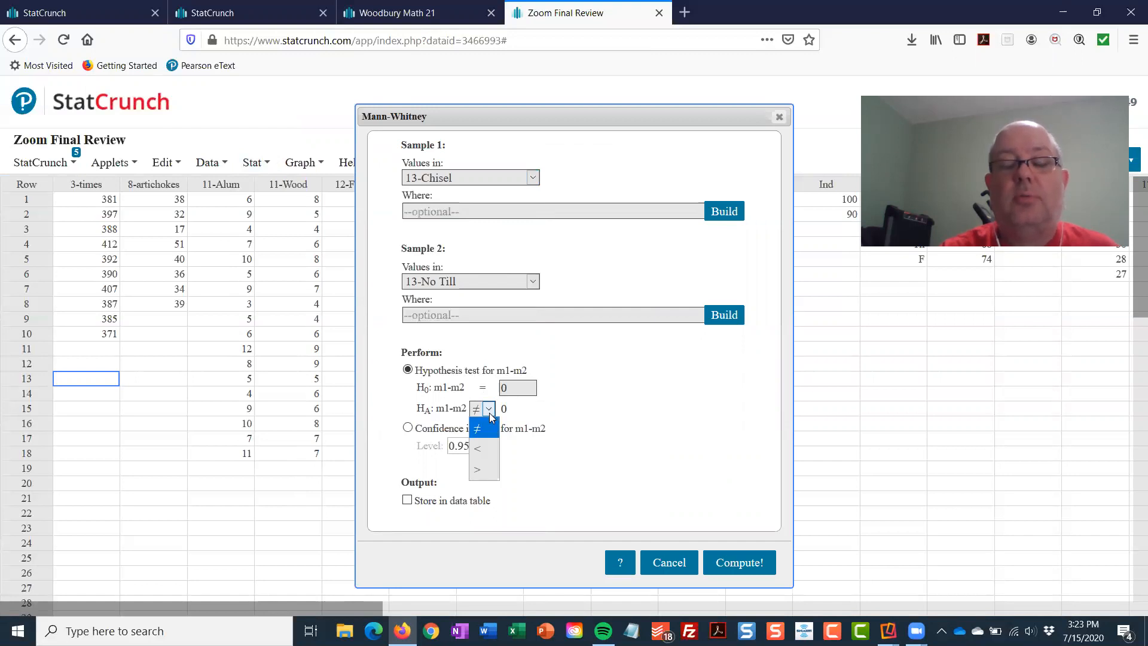
pyautogui.moveTo(477, 448)
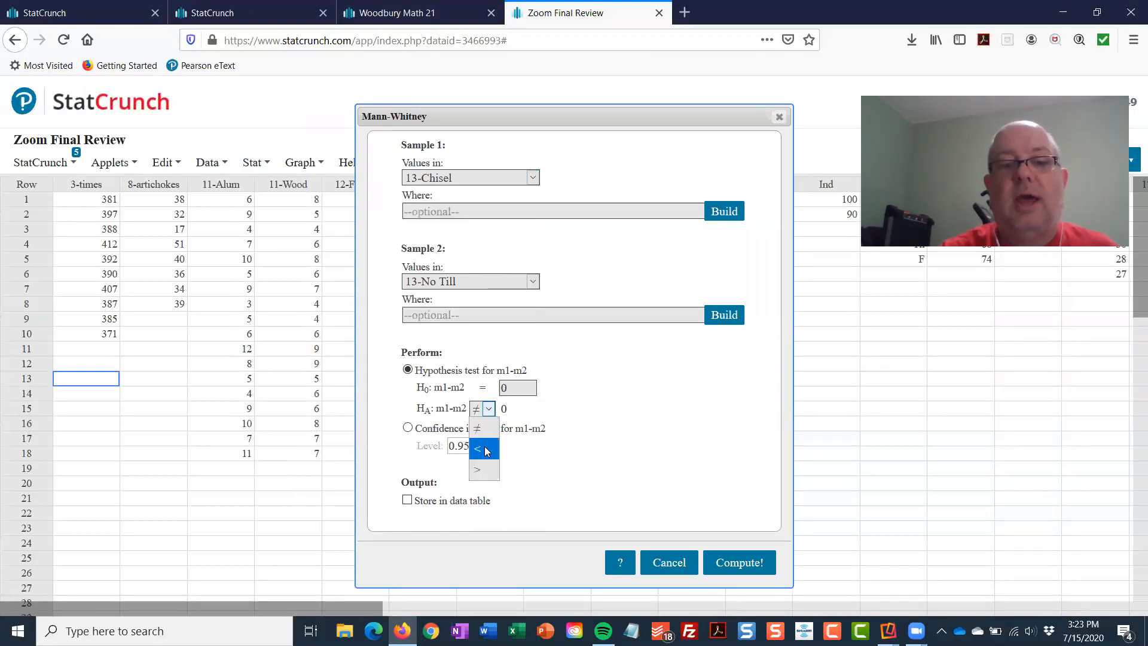
pyautogui.click(477, 449)
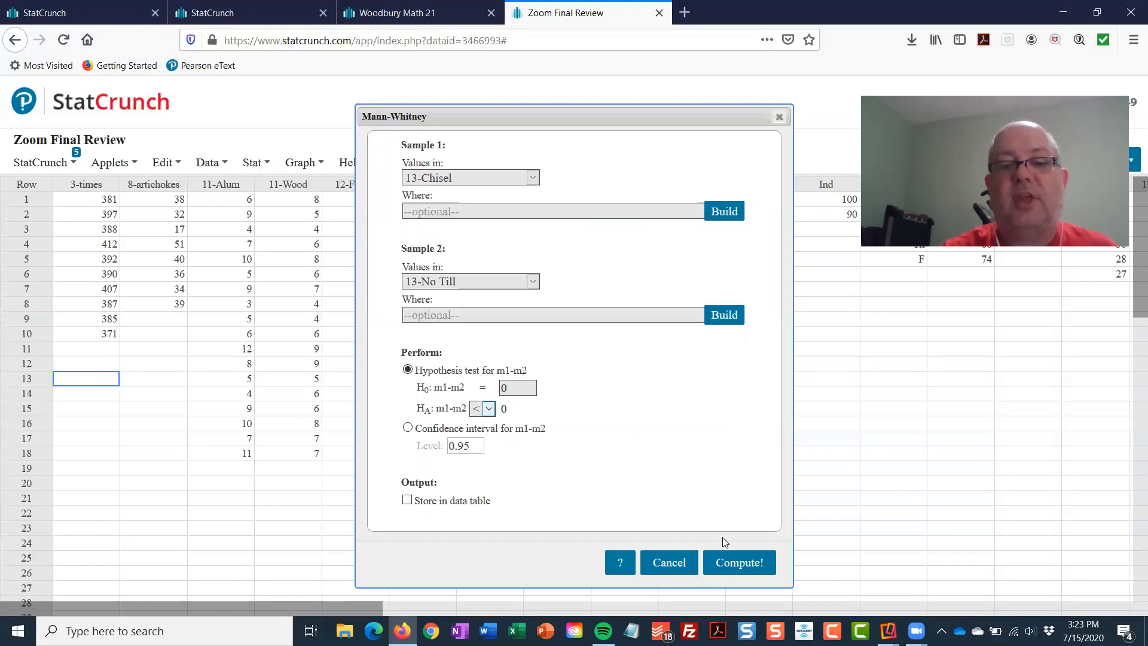
pyautogui.click(738, 562)
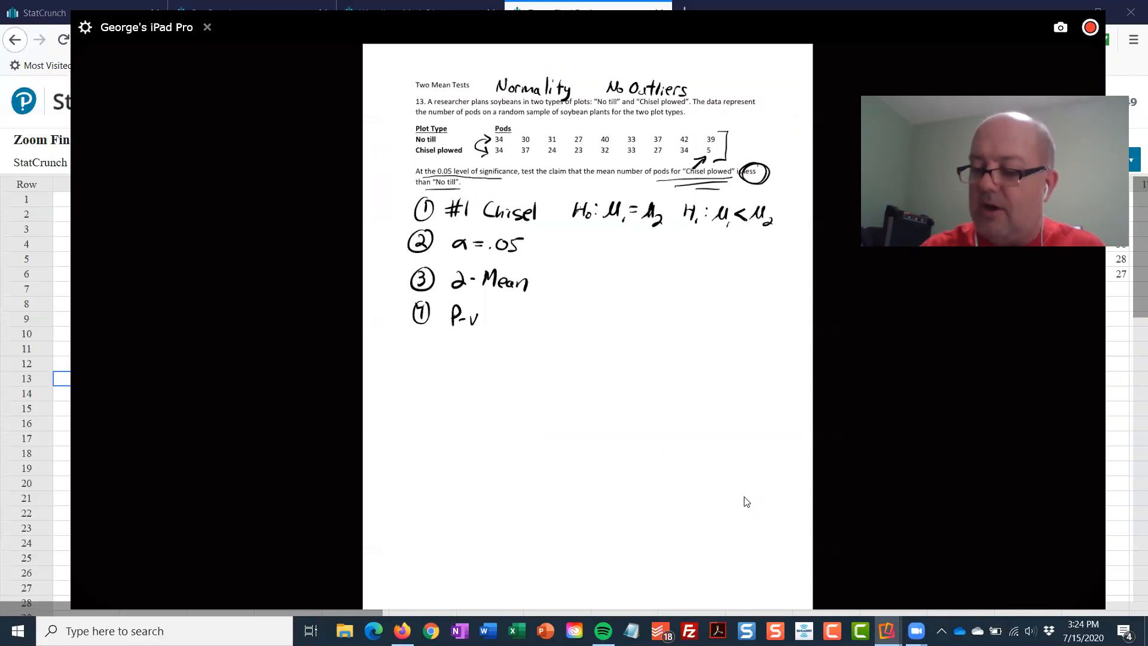
# Step: Write p-value = .0506 and rename the test Mann-Whitney on the whiteboard
pyautogui.write('value =.')
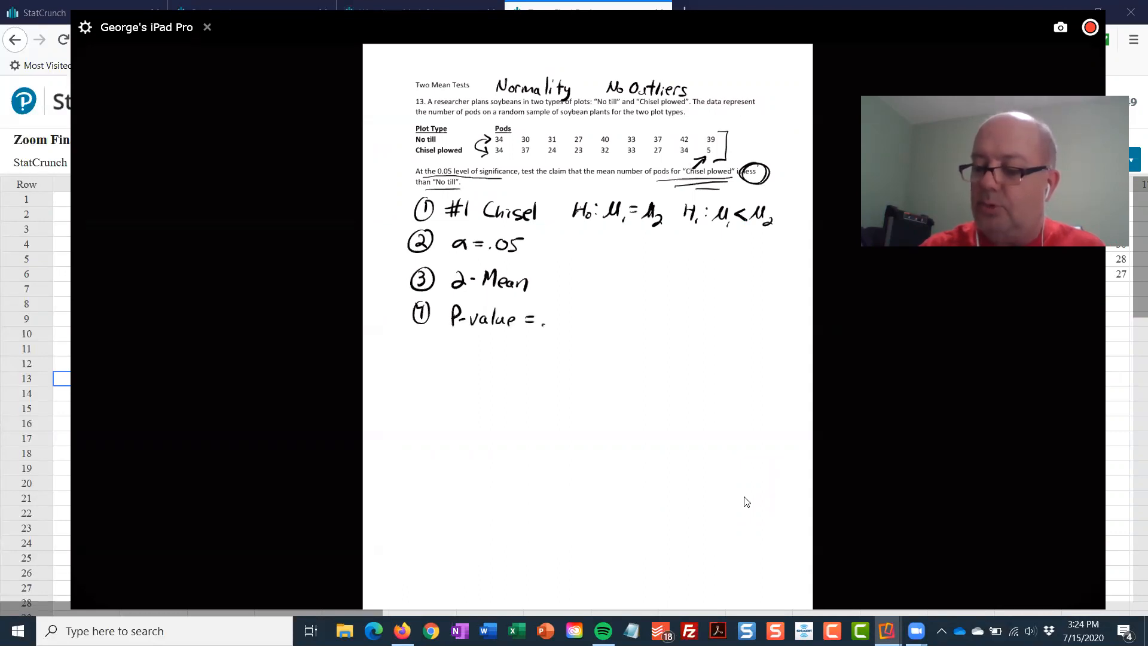
pyautogui.write('.0506')
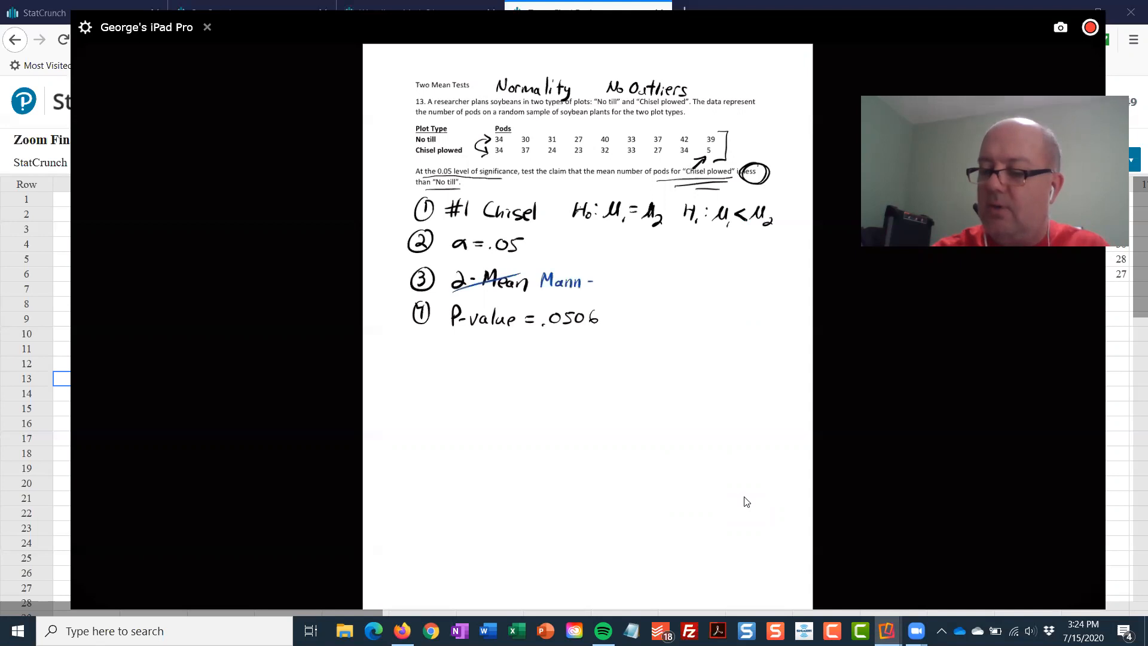
pyautogui.write('Whitney')
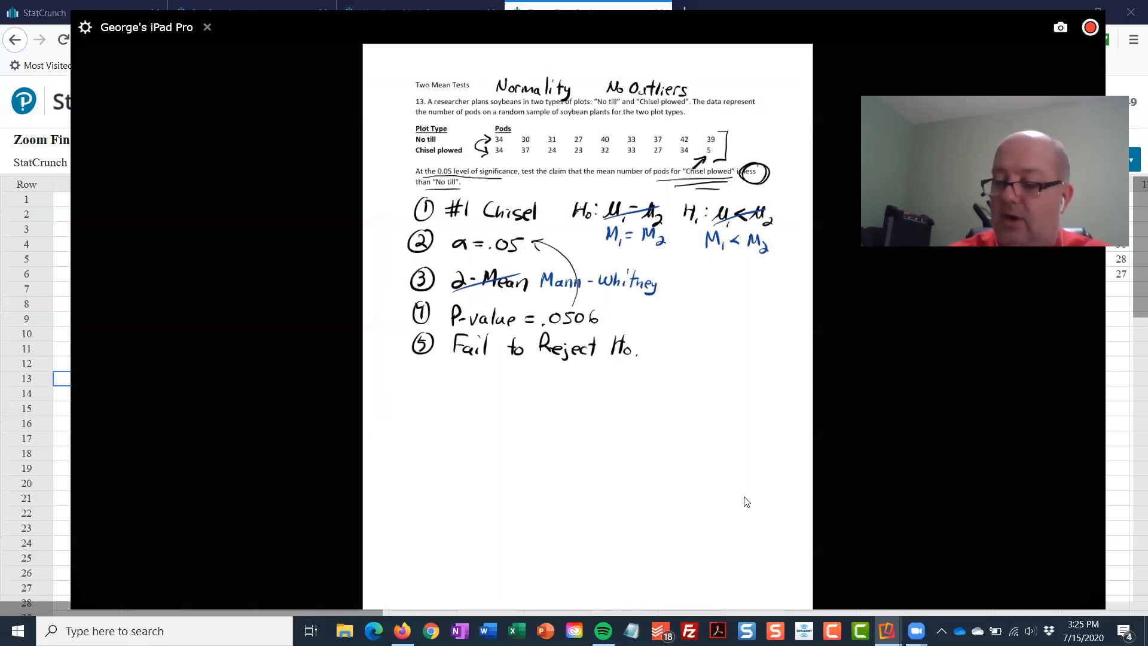
# Step: Write: There is not SETS that the median # of pods for Chisel Plowed is less than No Till
pyautogui.write("There is not `SETS'")
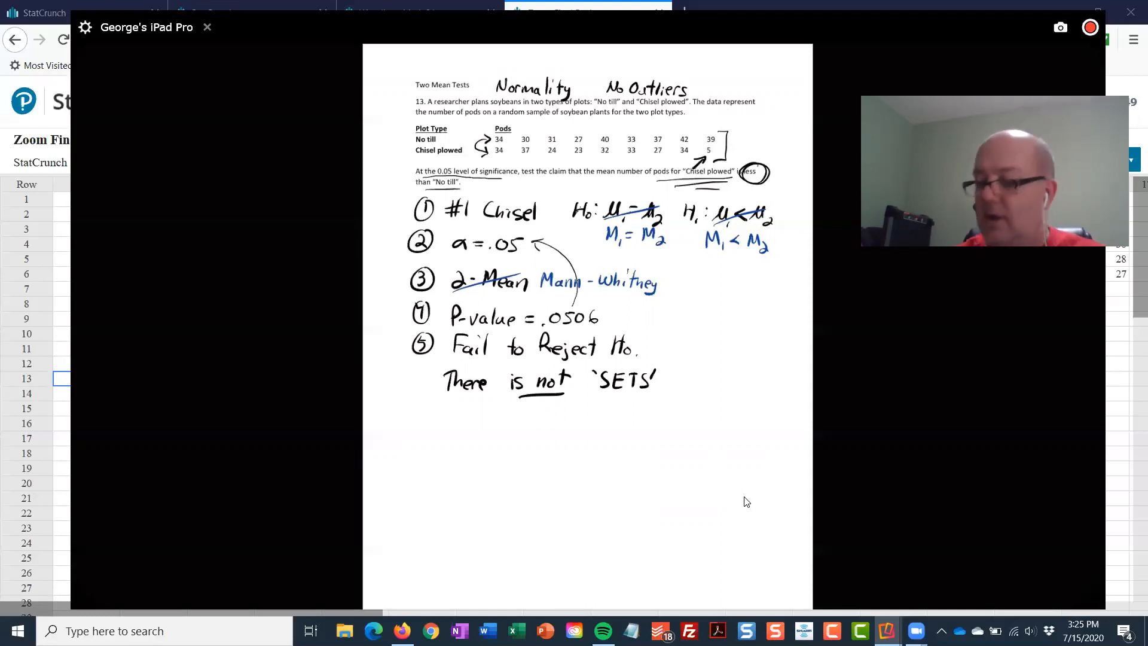
pyautogui.write('that the')
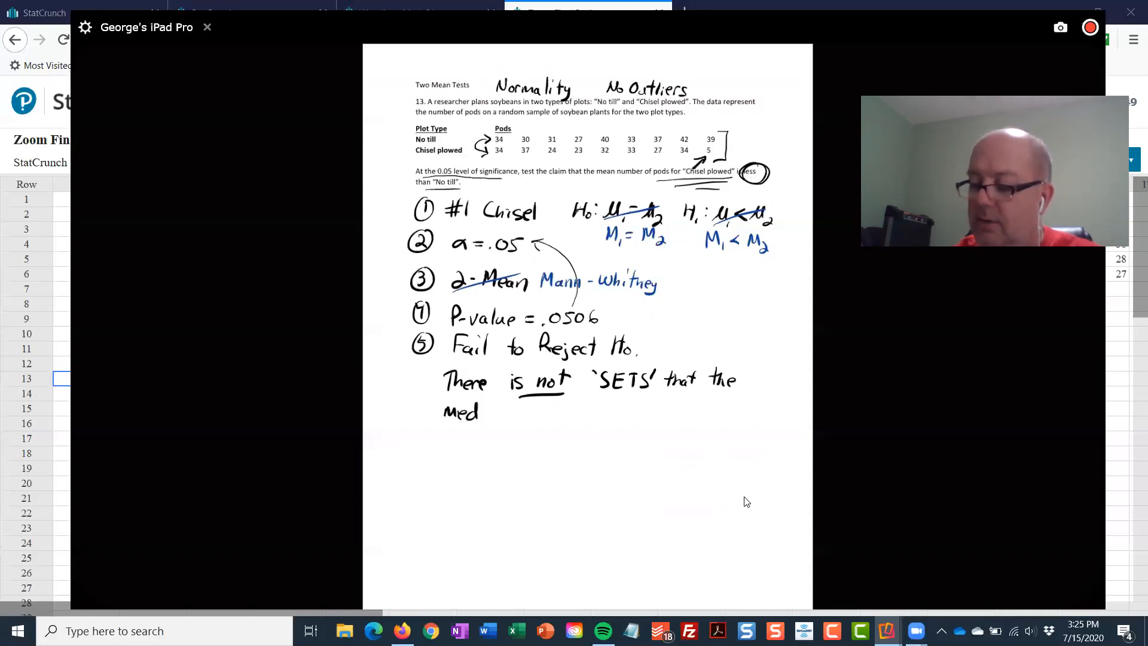
pyautogui.write('Median # of pods for "Chisel Plowed\'')
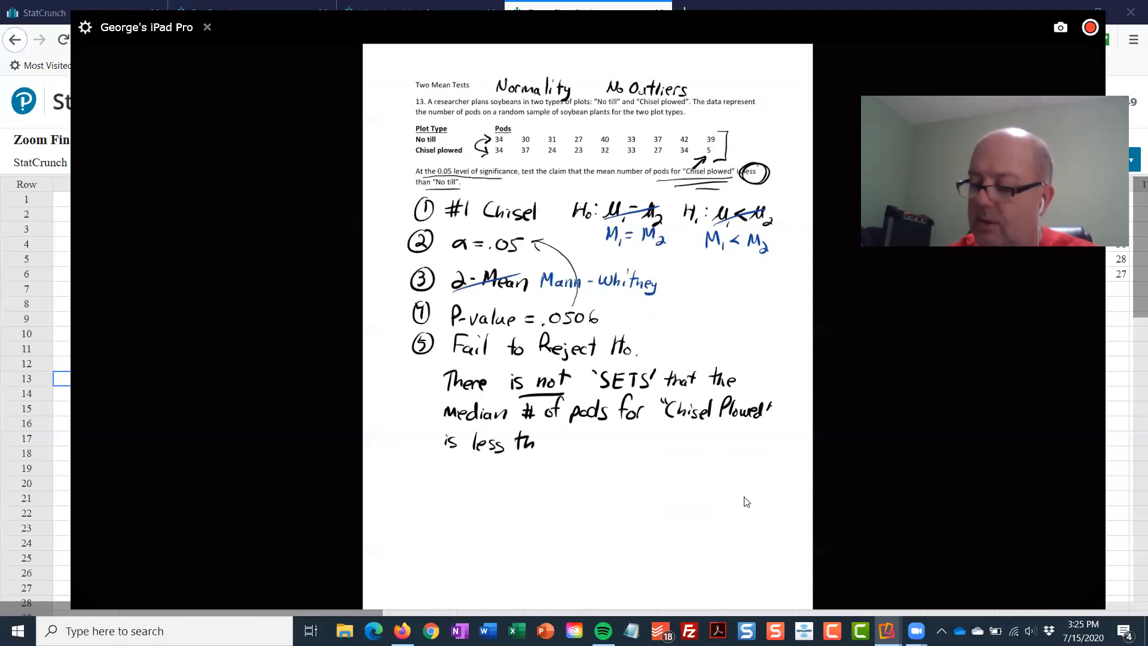
pyautogui.write('than "No')
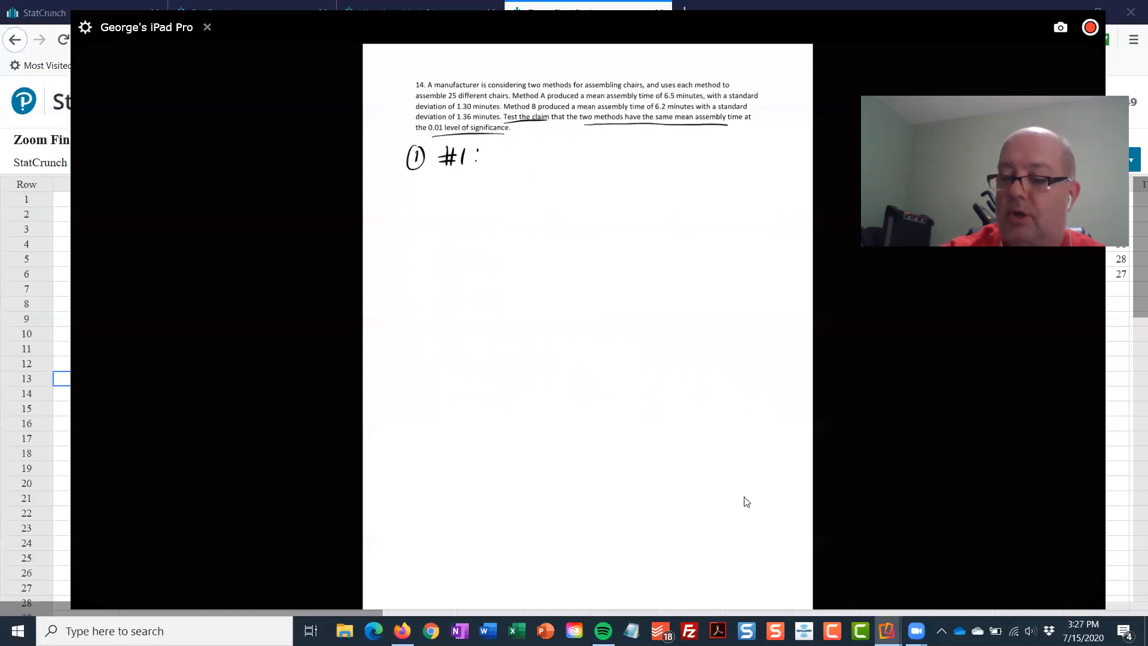
# Step: Write Method A as group 1 with H0: μ1 = μ2 and begin H1 for problem 14
pyautogui.write('Me')
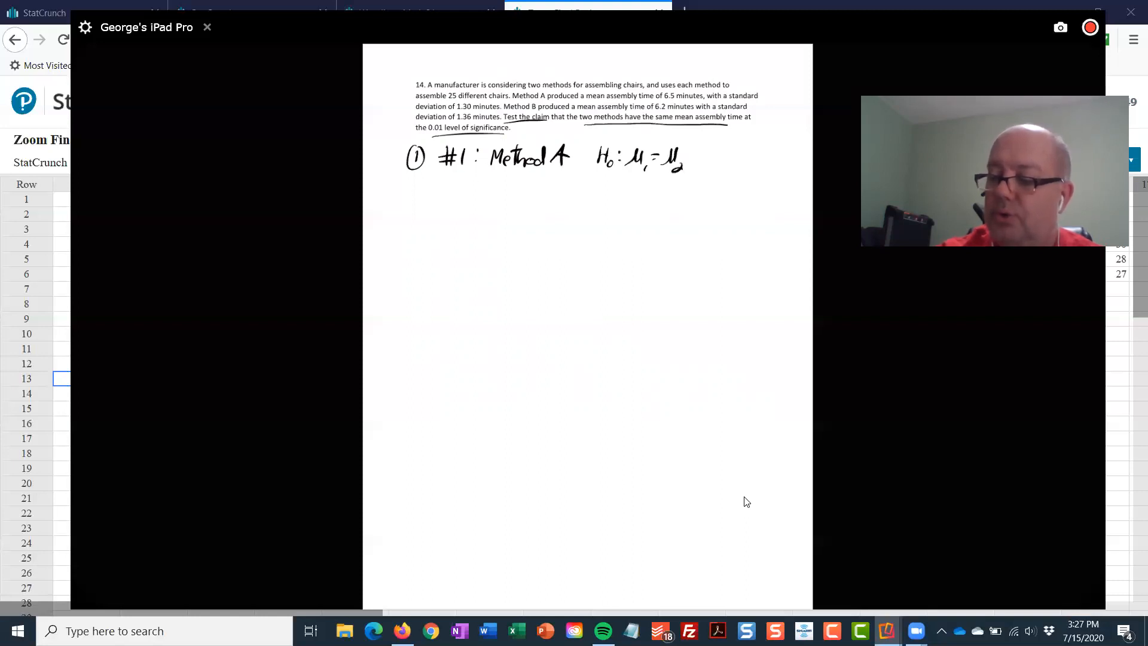
pyautogui.write('H1:')
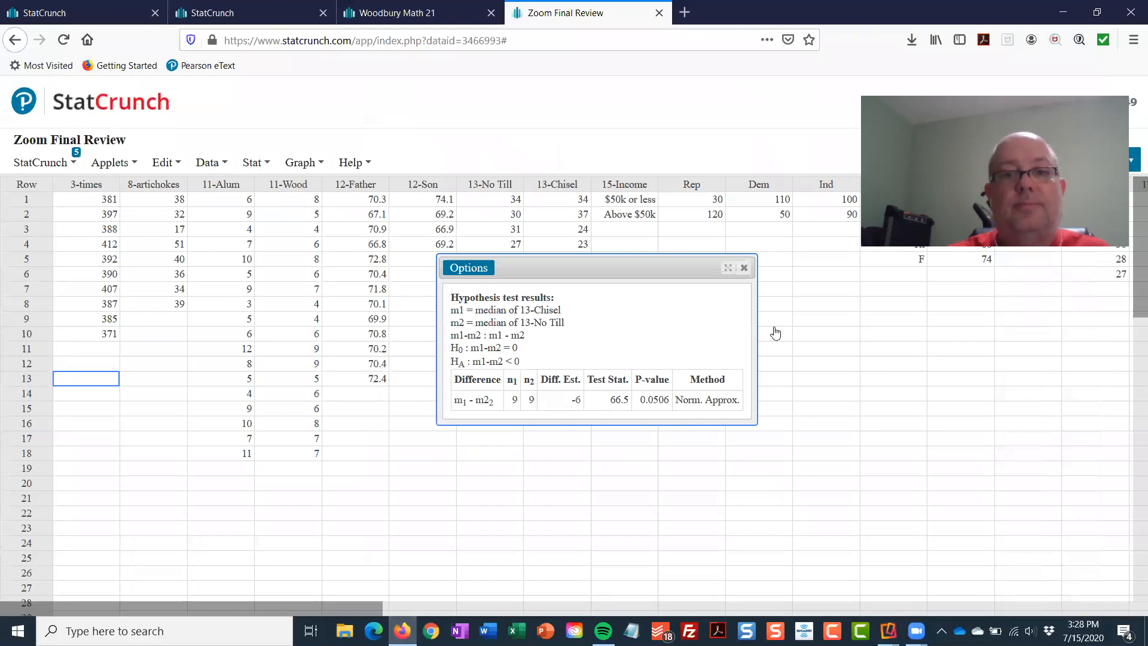
# Step: Close the Mann-Whitney results and start a two-sample T test from summary statistics
pyautogui.click(744, 267)
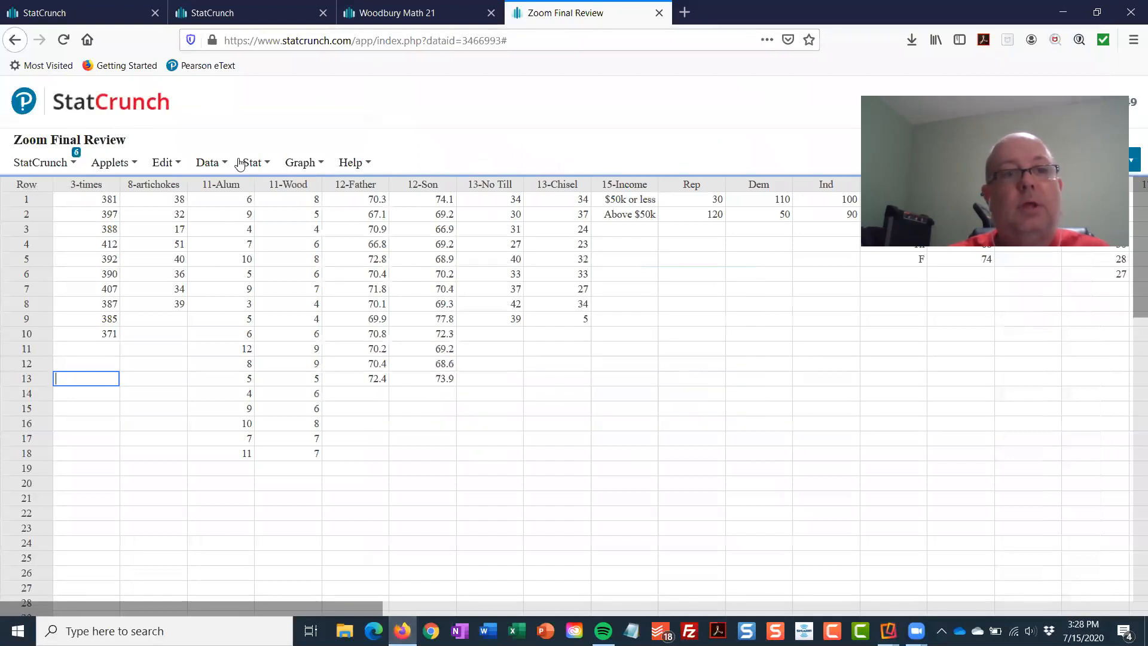
pyautogui.click(253, 161)
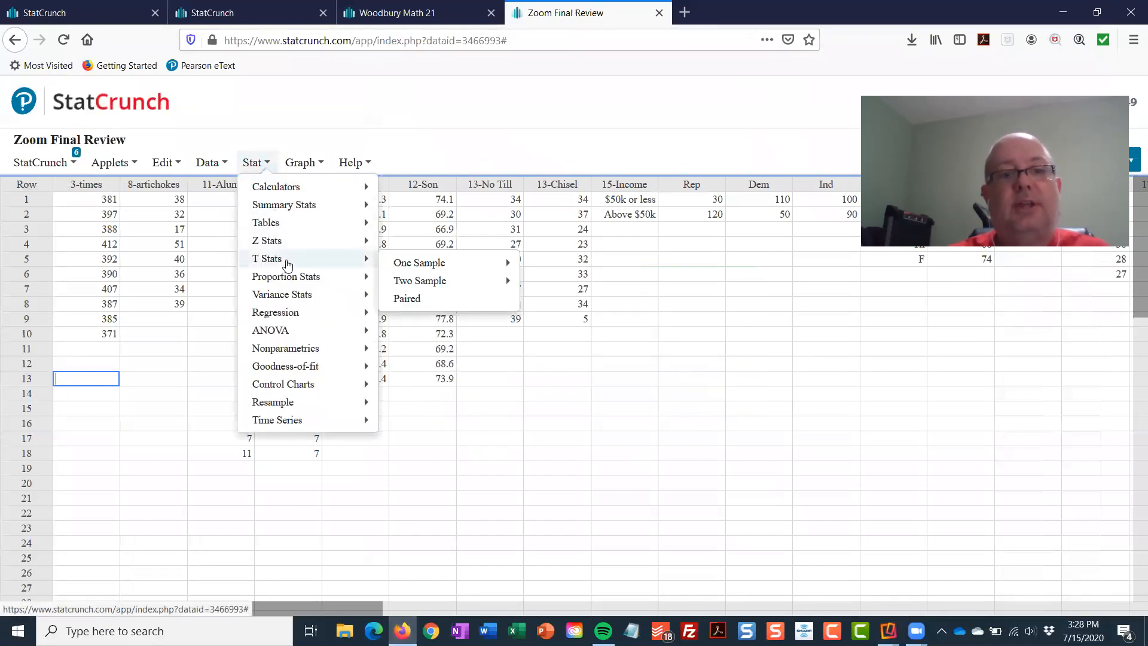
pyautogui.moveTo(419, 279)
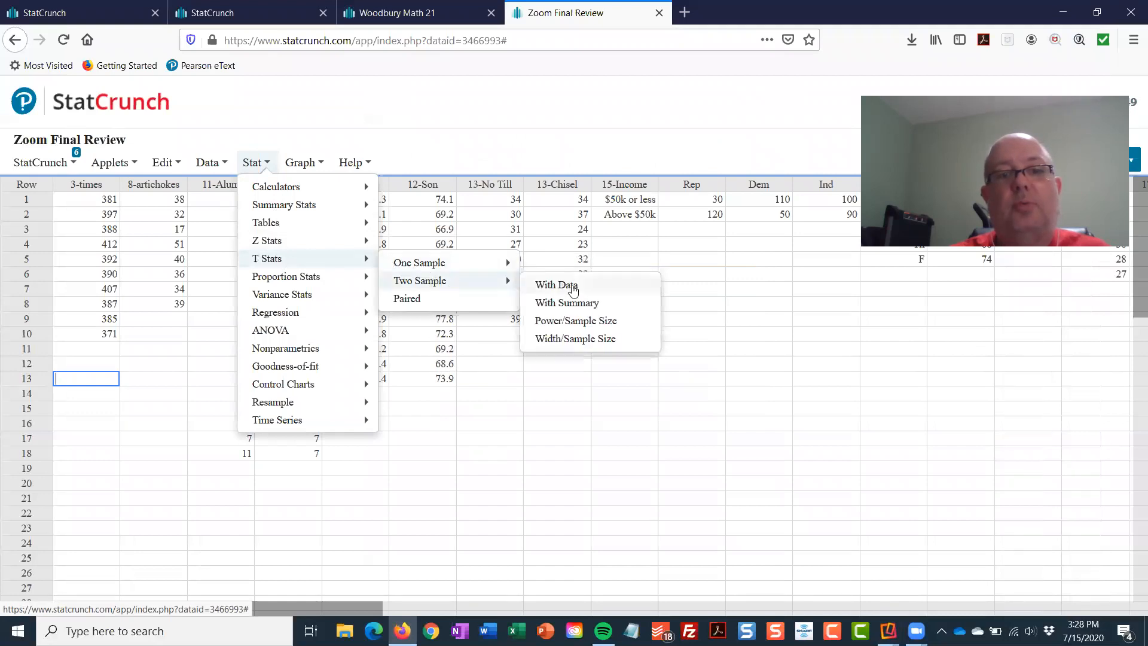
pyautogui.click(566, 302)
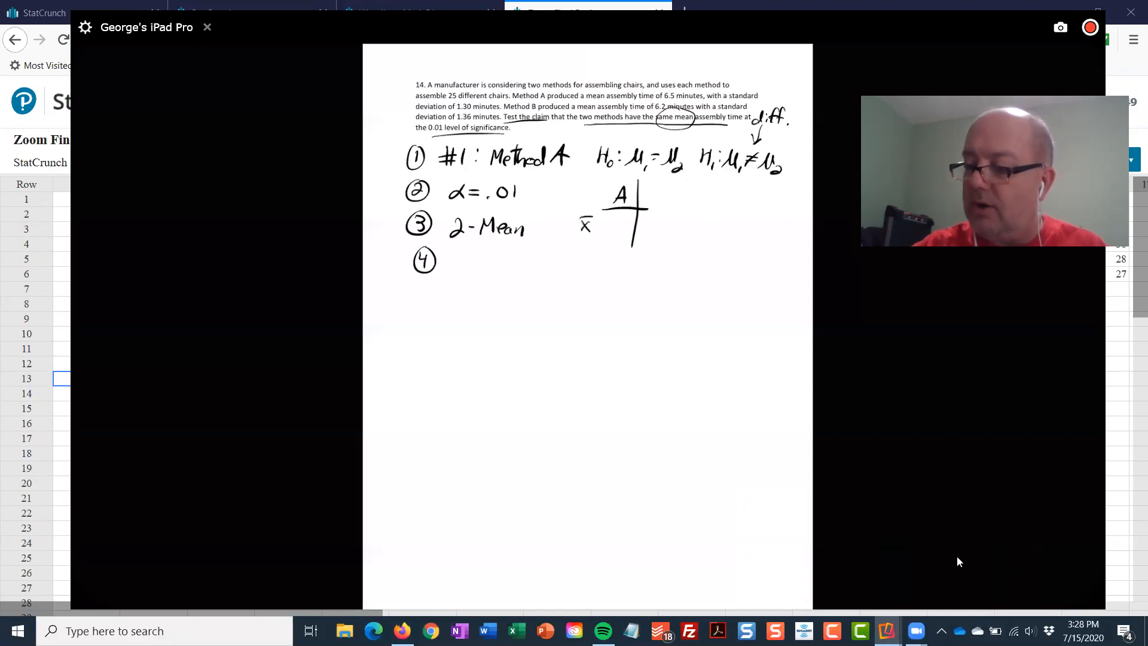
# Step: Write the summary table: A mean 6.5, s 1.30, n 25; B mean 6.2, s 1.36
pyautogui.write('6.5')
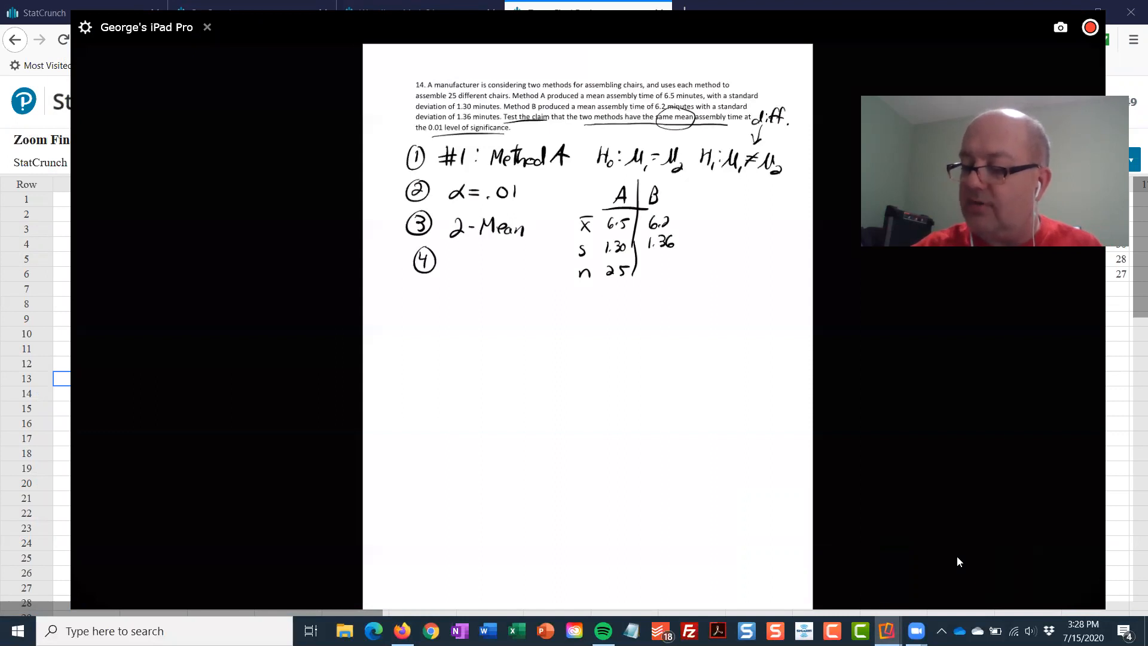
pyautogui.write('25')
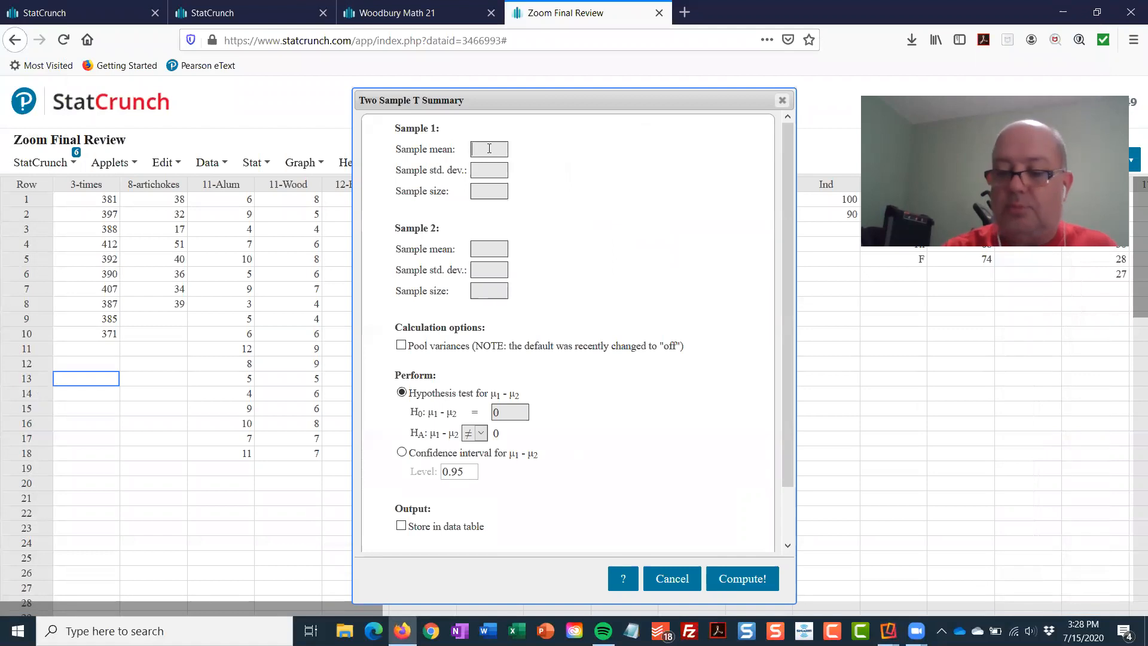
# Step: Enter summary stats: Sample 1 mean 6.5, SD 1.30, n 25; Sample 2 mean 6.2, SD 1.36, n 25
pyautogui.write('6.5')
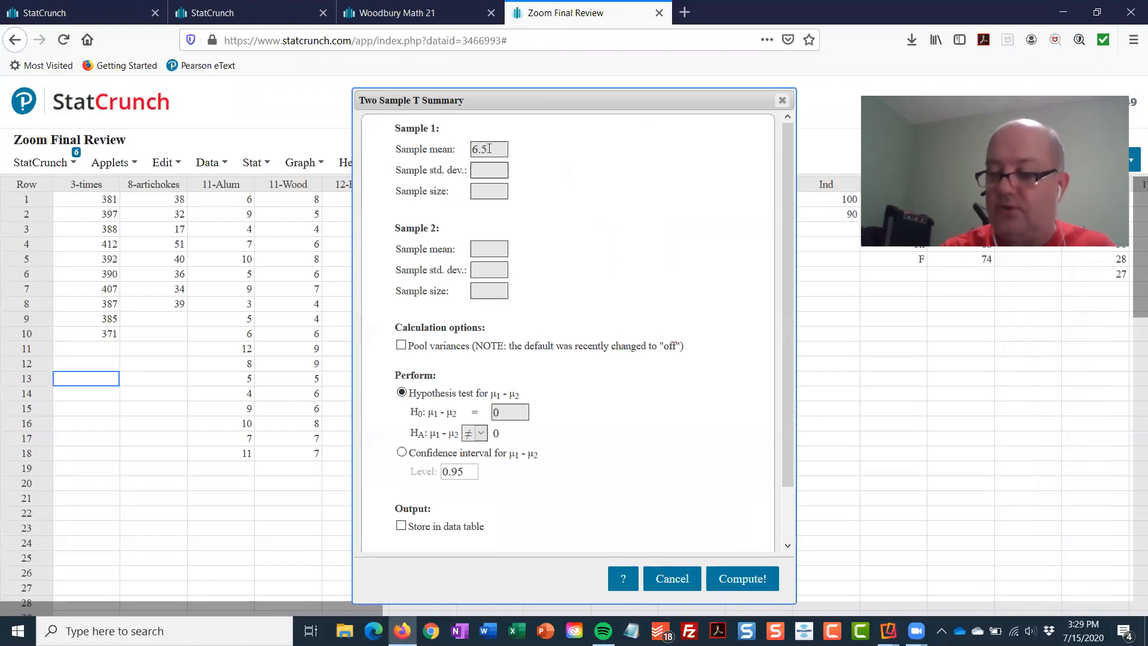
pyautogui.write('1.30')
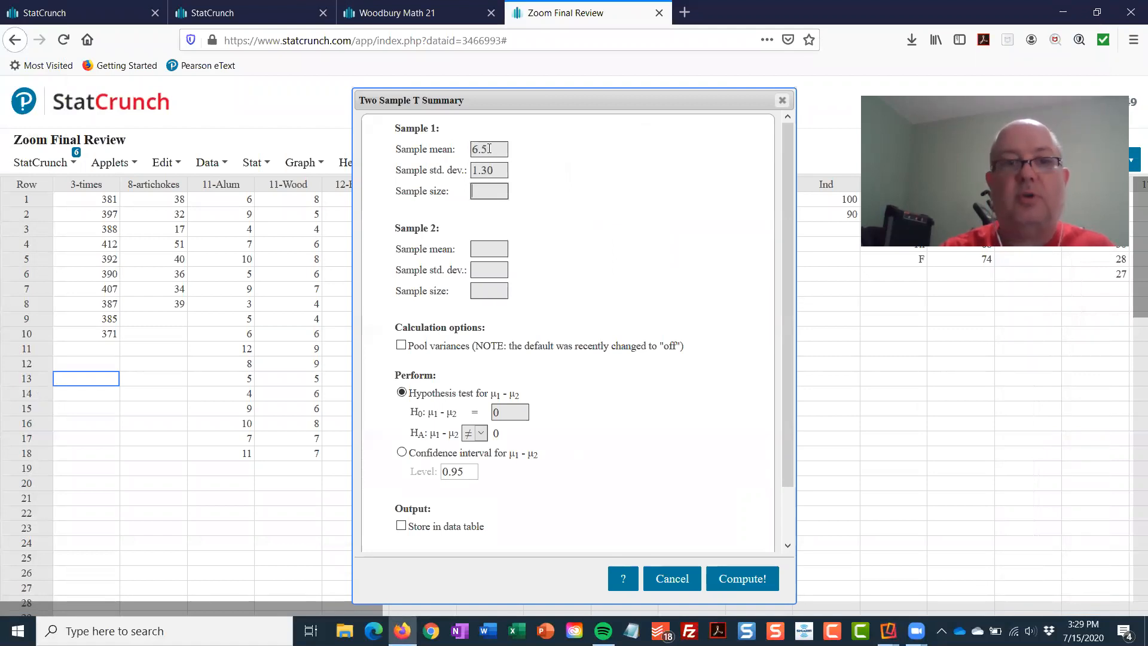
pyautogui.write('25')
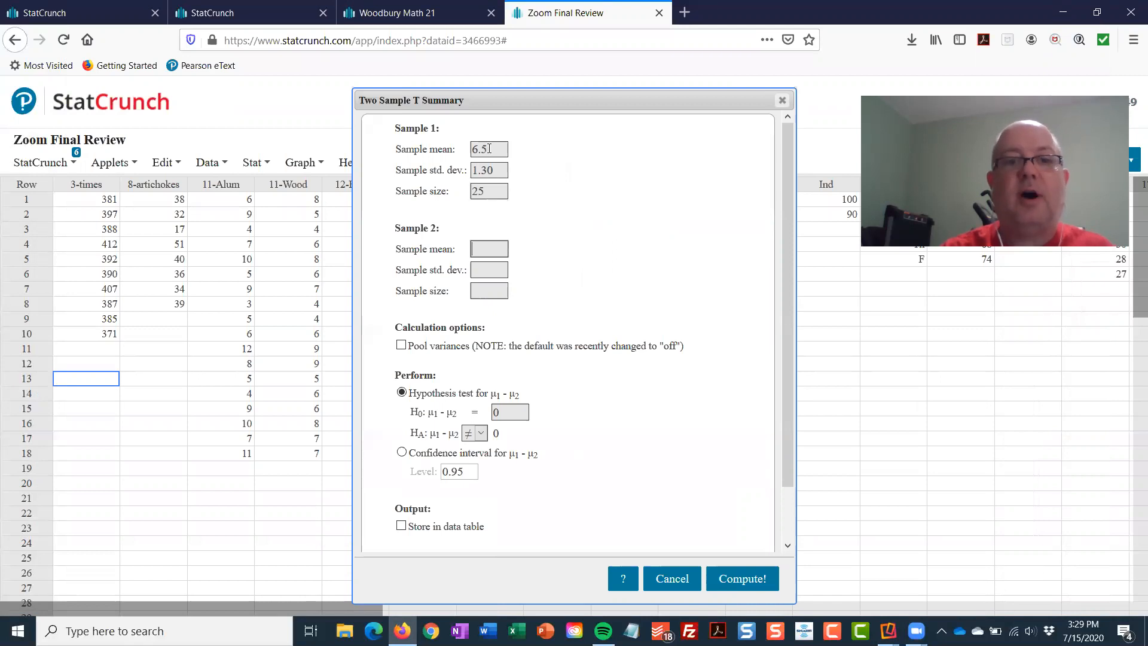
pyautogui.write('6')
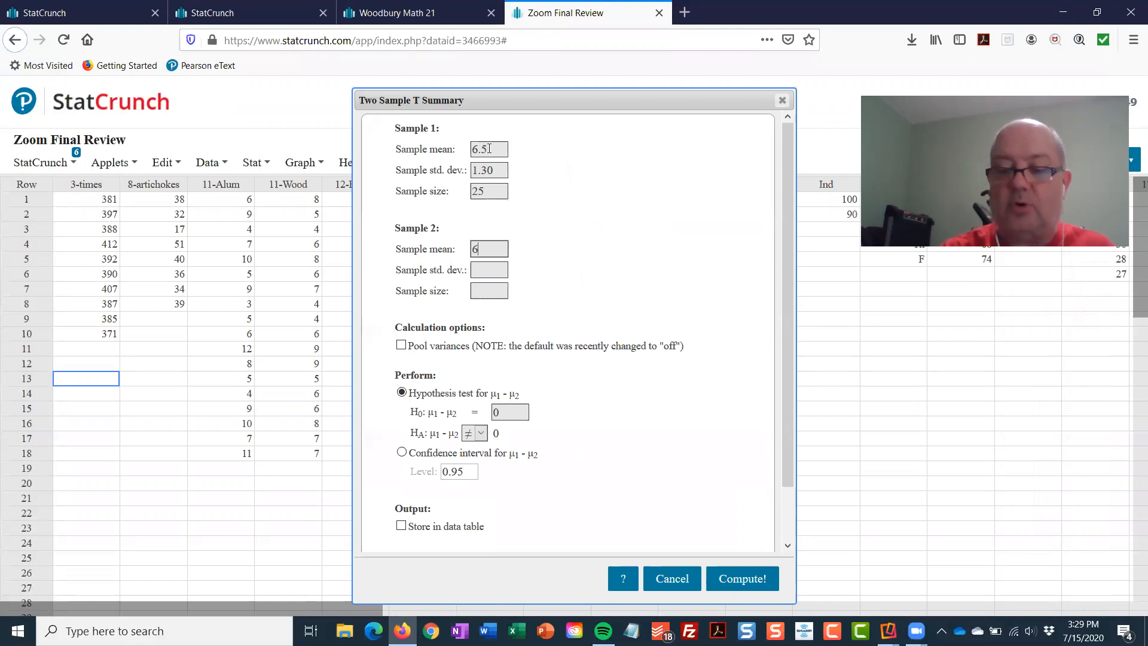
pyautogui.write('.2')
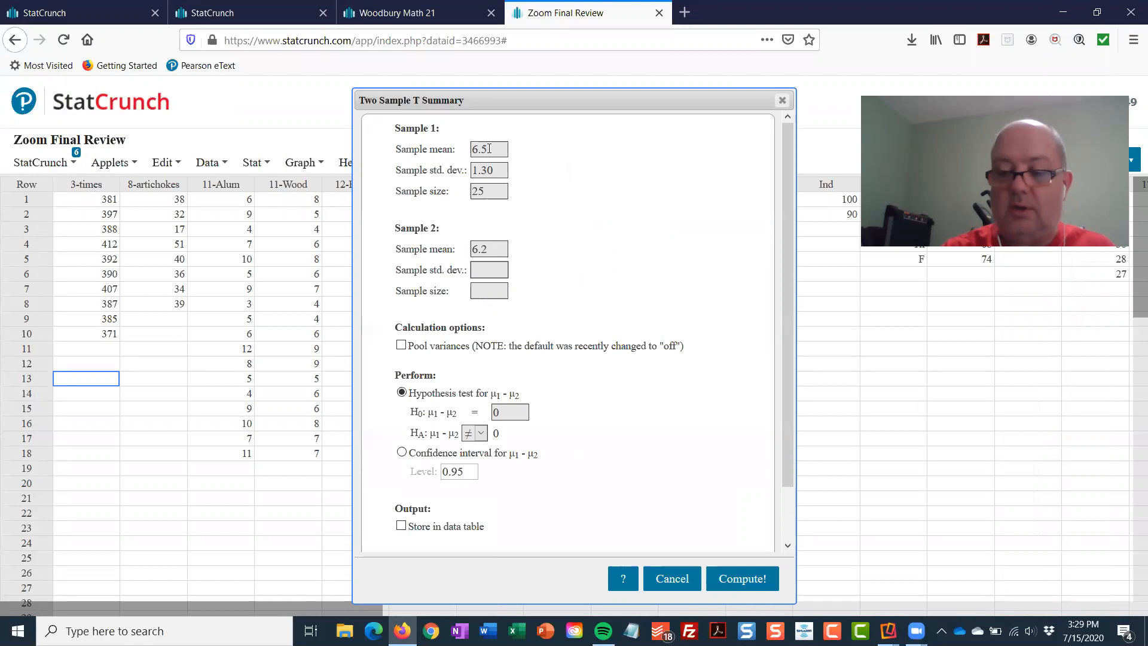
pyautogui.write('1.36')
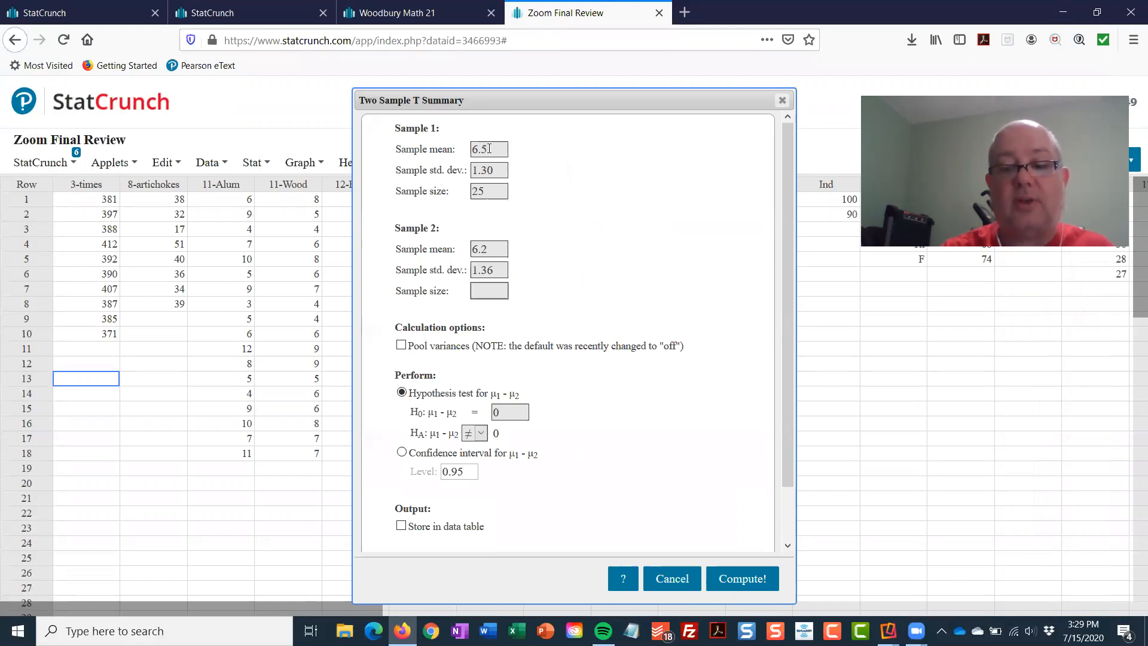
pyautogui.write('25')
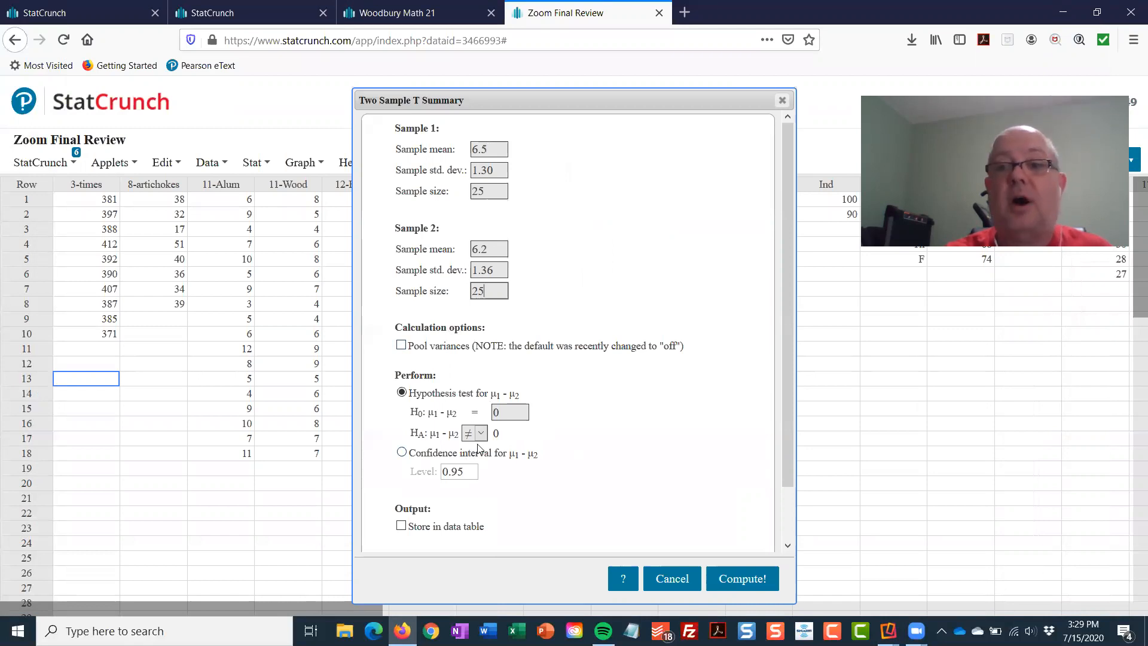
# Step: Compute the two-sample T test, giving t = 0.797 and P-value 0.4292, and reposition the results panel
pyautogui.click(741, 579)
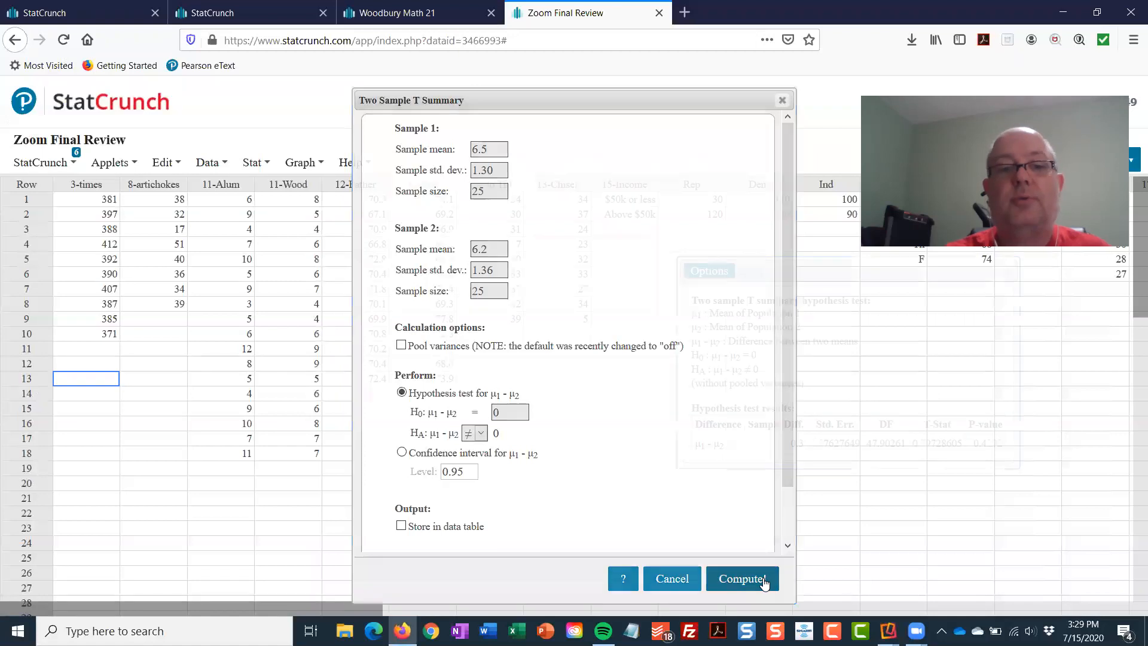
pyautogui.click(742, 579)
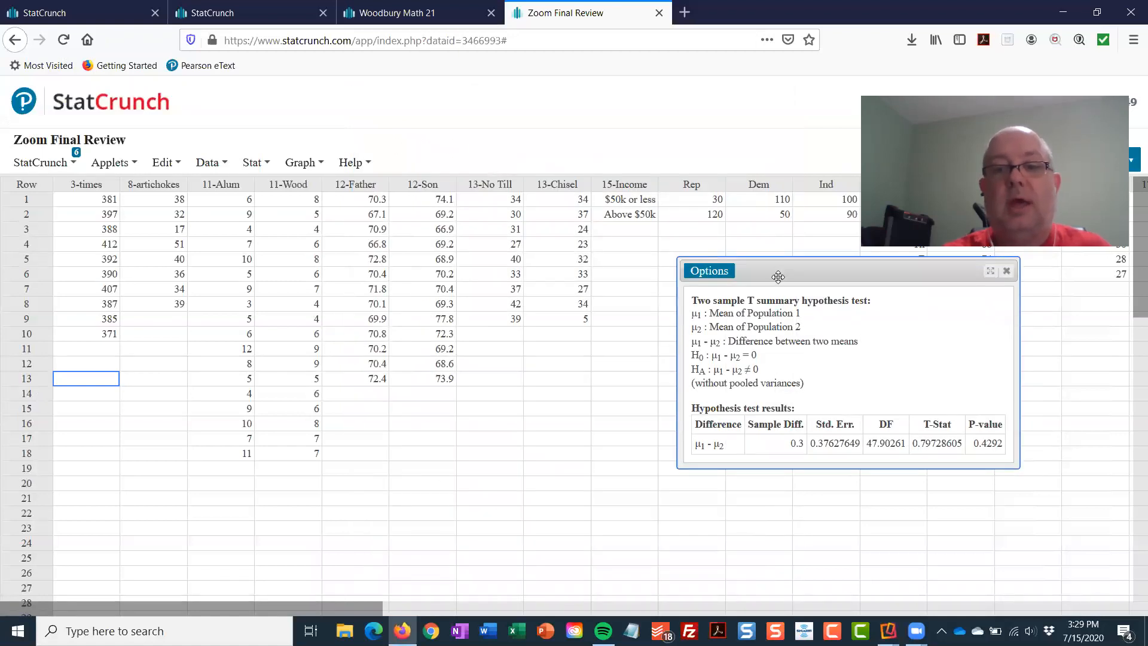
pyautogui.moveTo(778, 270); pyautogui.dragTo(491, 245)
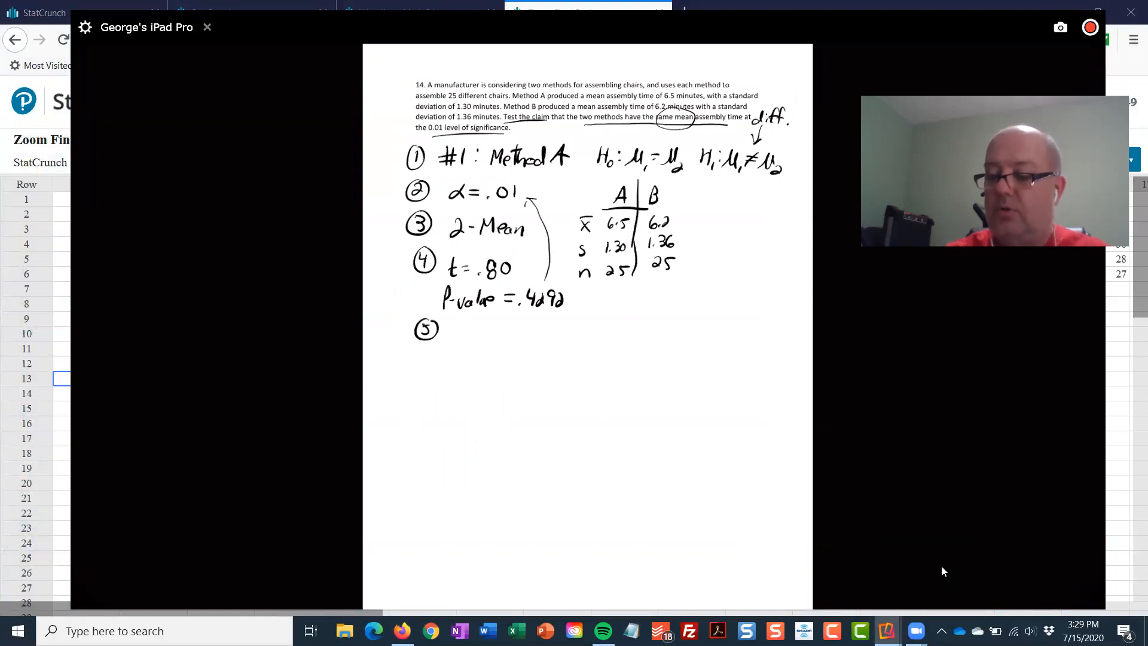
# Step: Write 'Fail to Reject H0: not sufficient evidence the two means are different' on the whiteboard
pyautogui.write('Fail to Re')
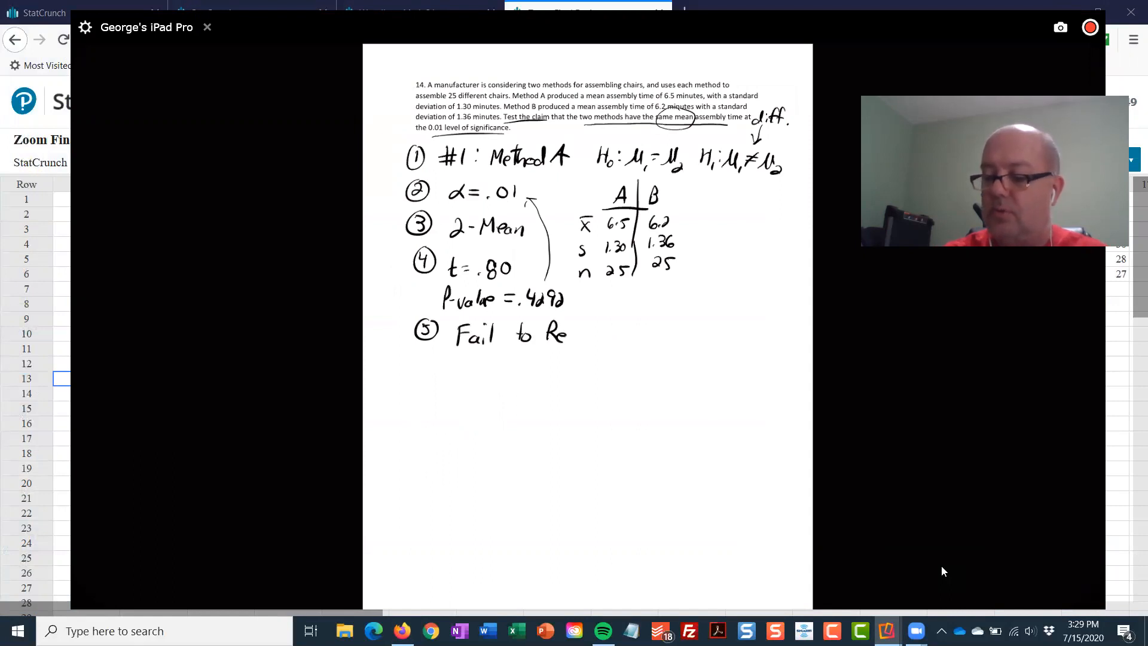
pyautogui.write('ject Ho.')
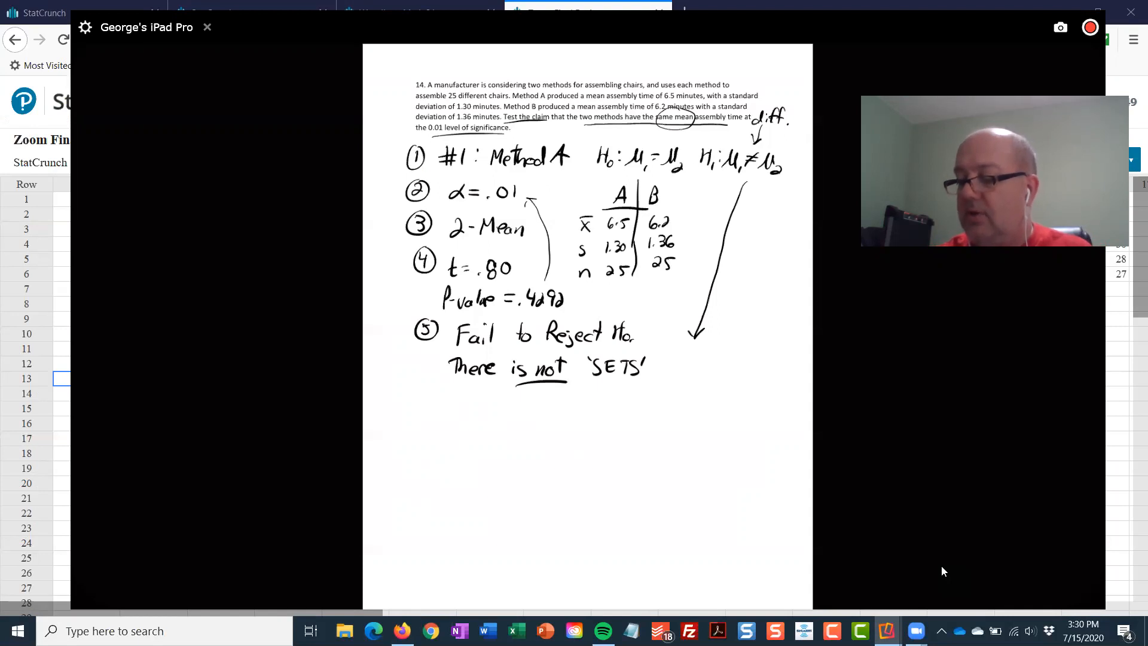
pyautogui.write('the')
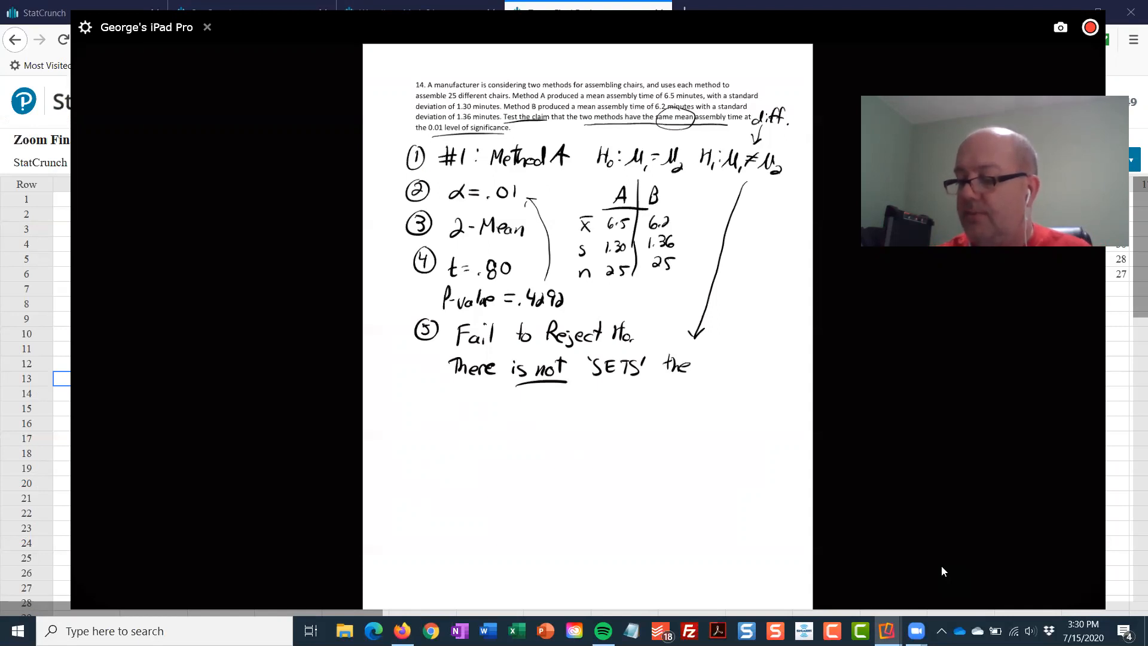
pyautogui.write('∂ mea')
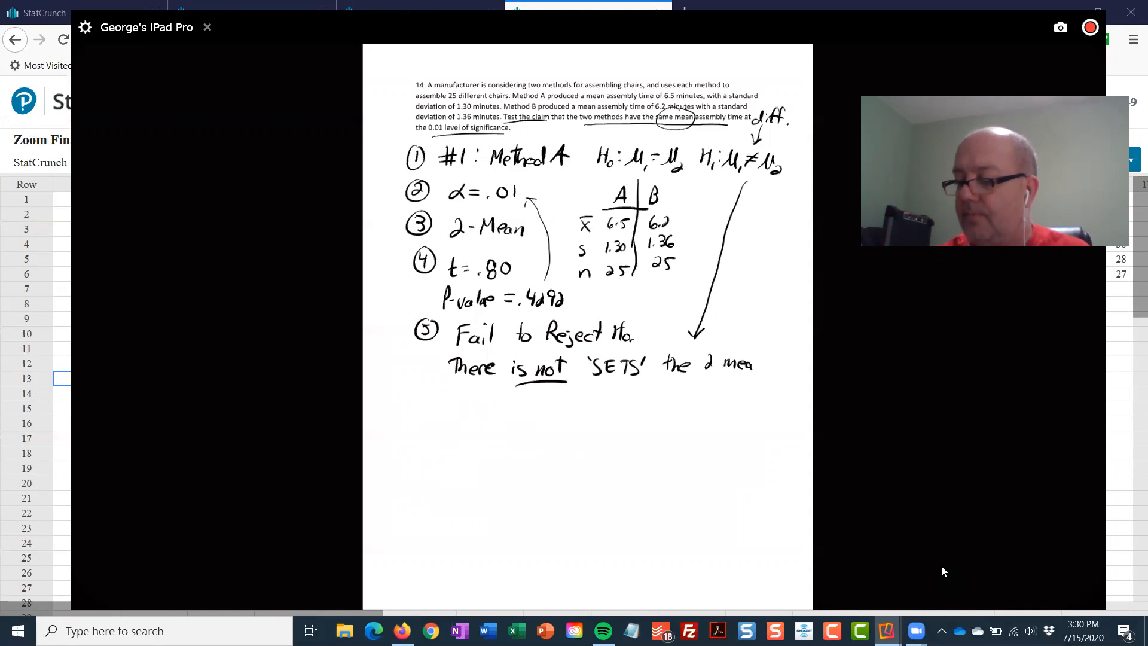
pyautogui.write('are')
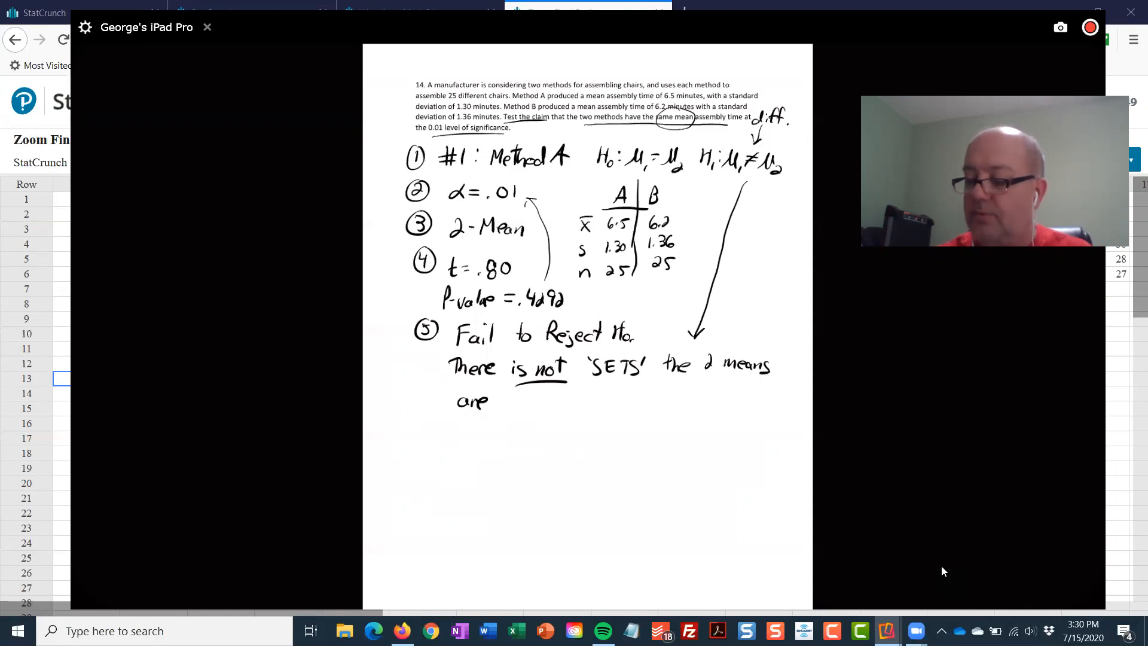
pyautogui.write('diffe')
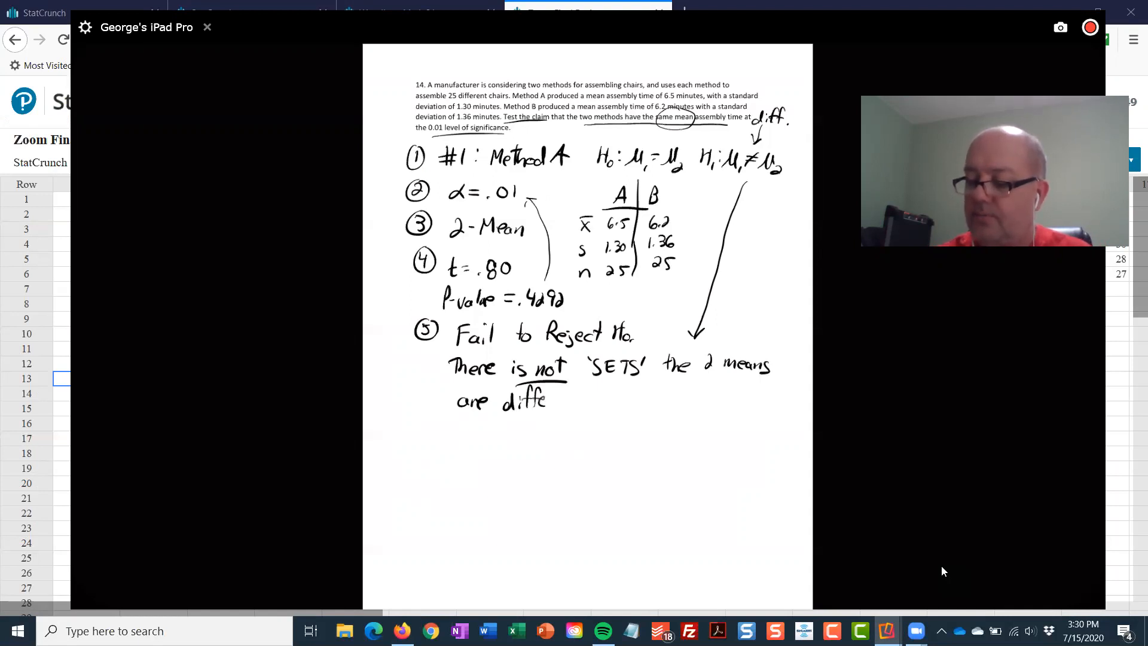
pyautogui.write('different')
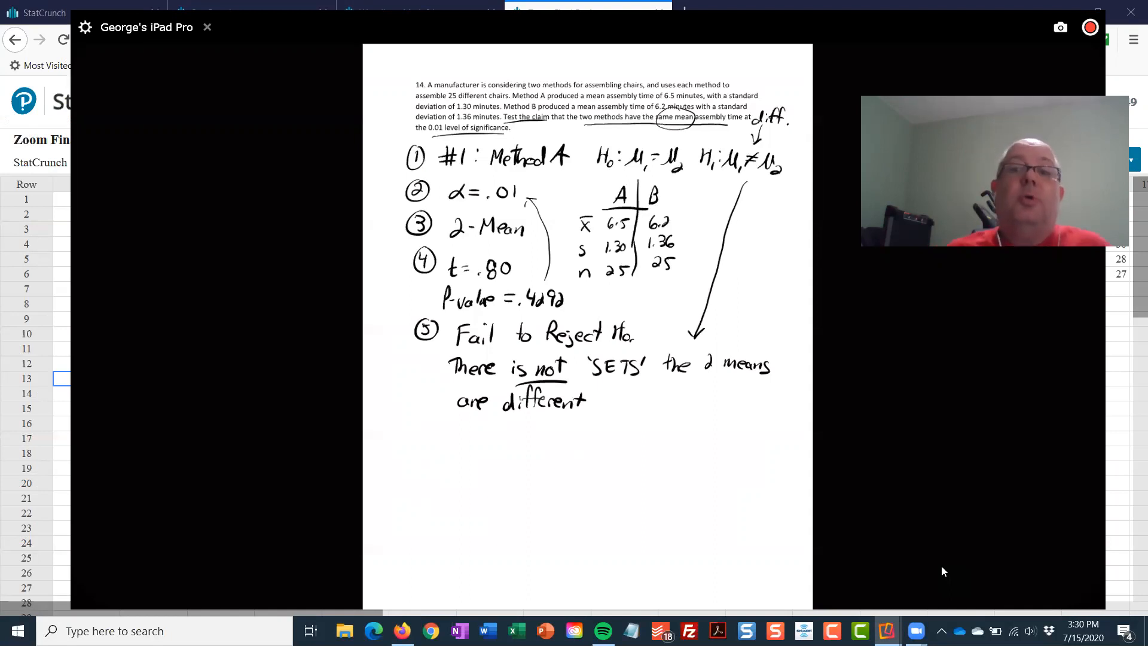